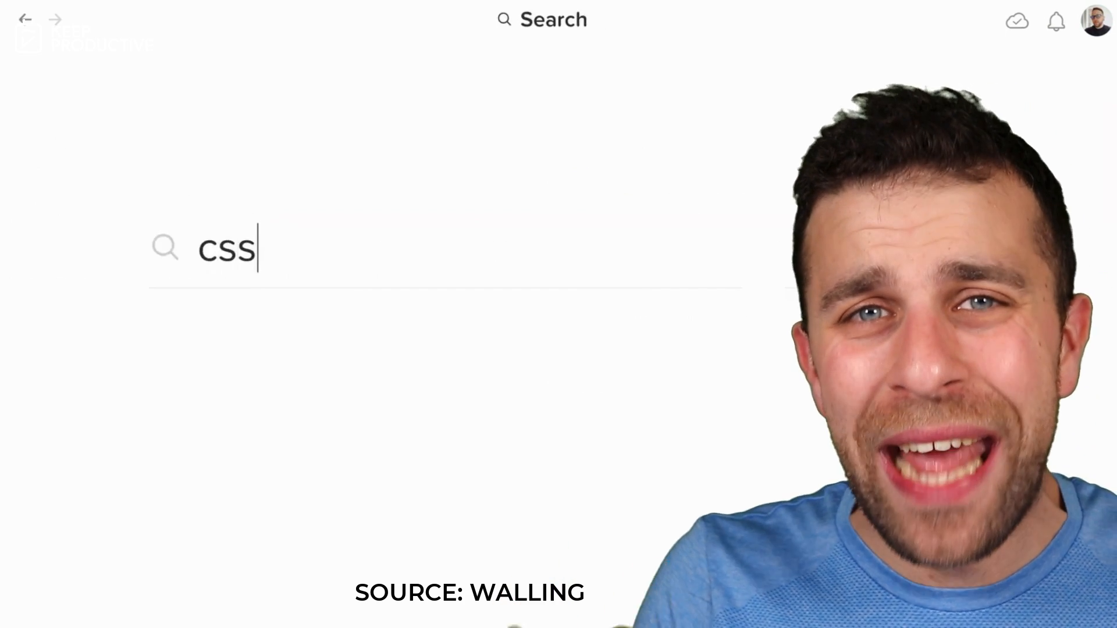
Run a workspace-wide search for the term 'css'
key("Enter")
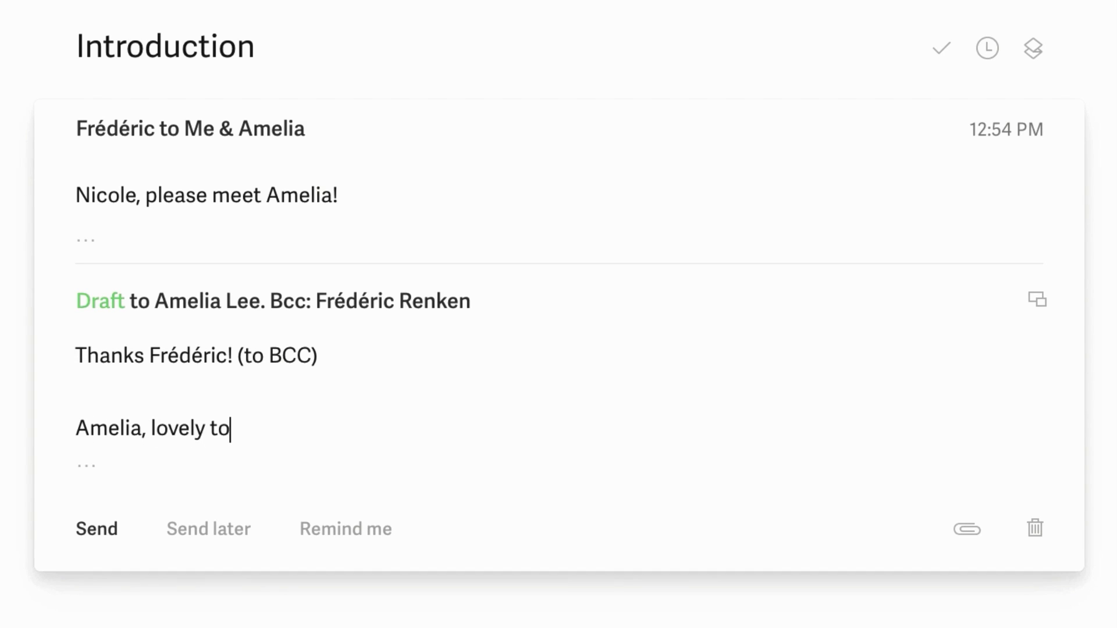
Write the reply to the introduction email and look up the Laurel snippet
left_click(96, 529)
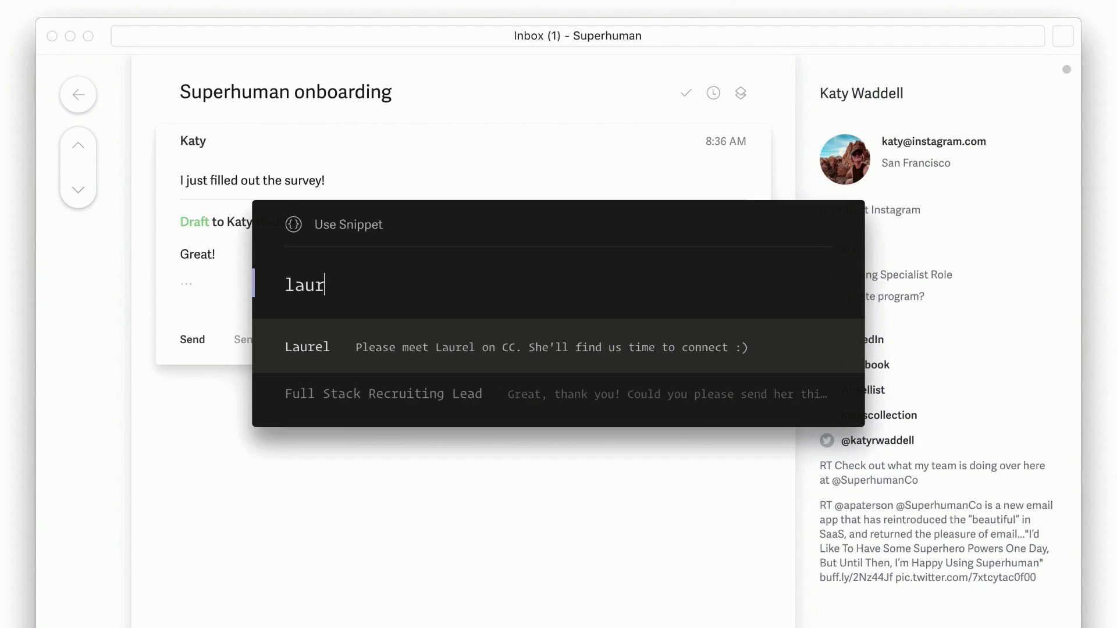
type("dir")
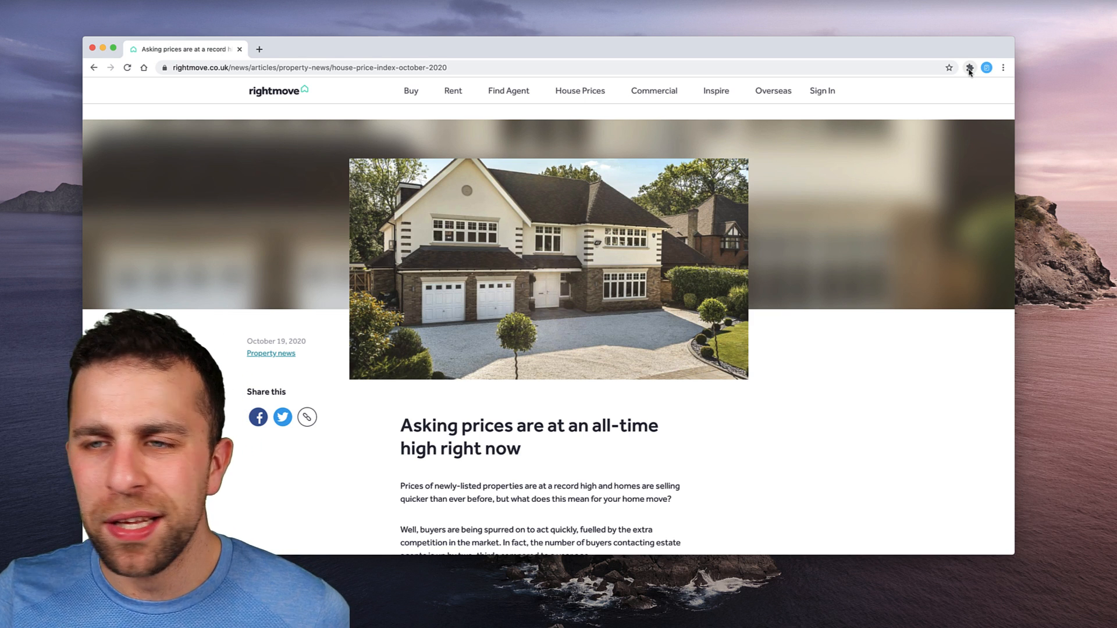
Save the Rightmove article as brick 'Asking Price Article', noted 'For when we come to sell the house'
left_click(970, 68)
type("Asking Price Article")
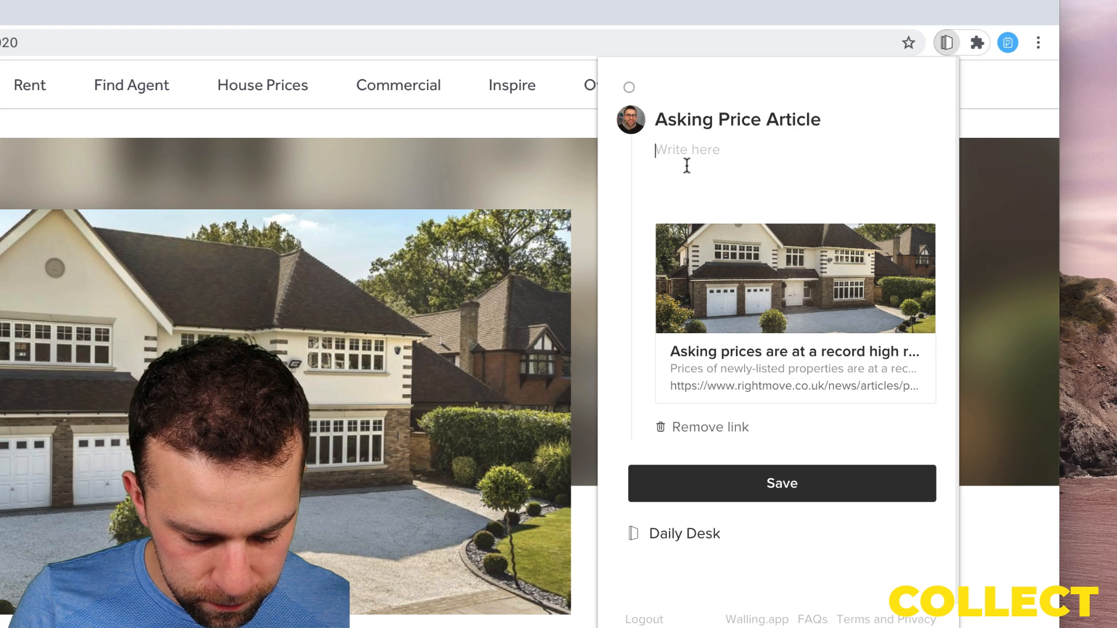
type("For when we")
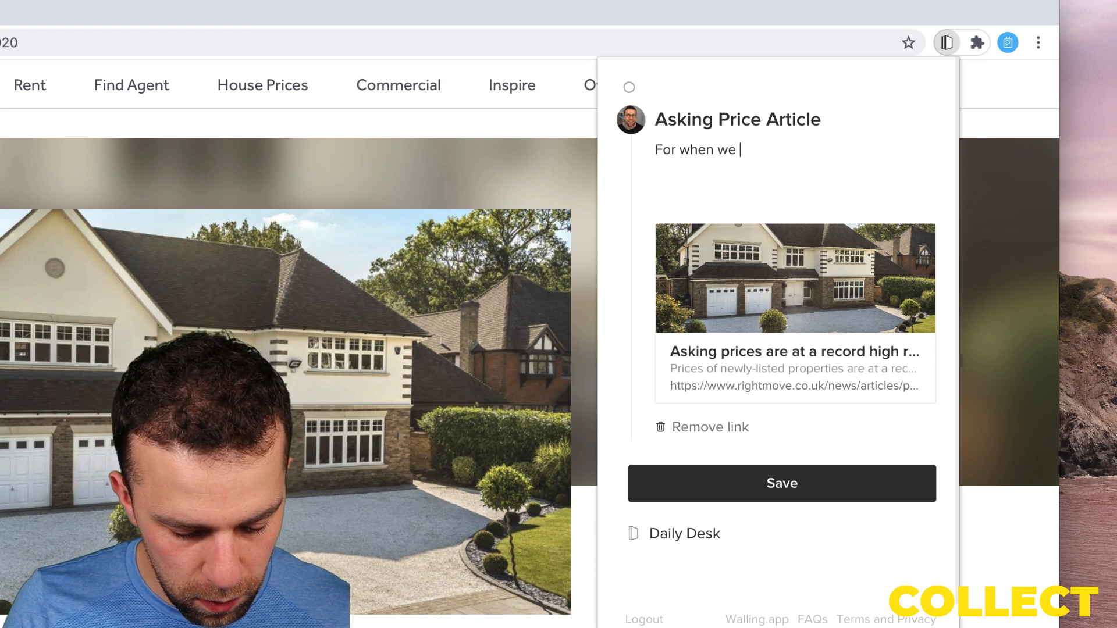
type("come to sell the house")
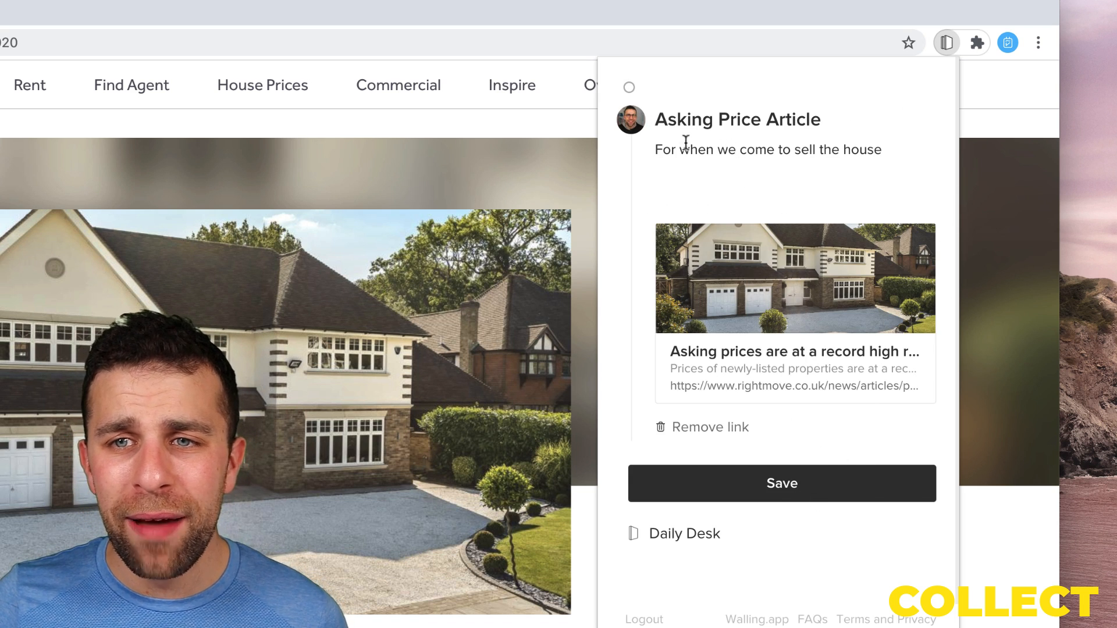
left_click(649, 85)
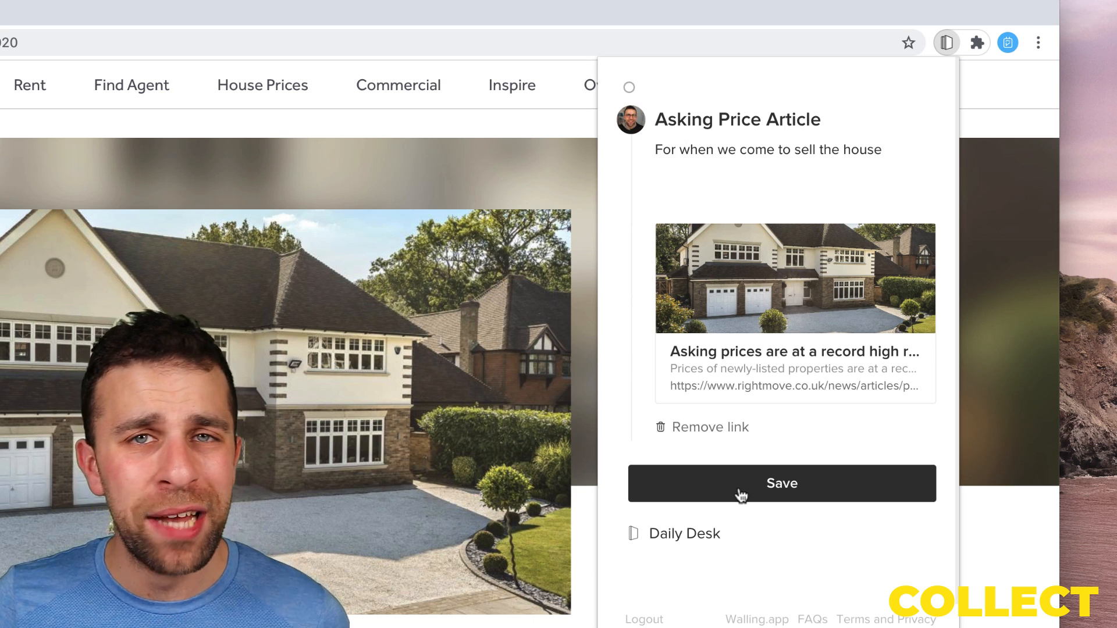
left_click(782, 484)
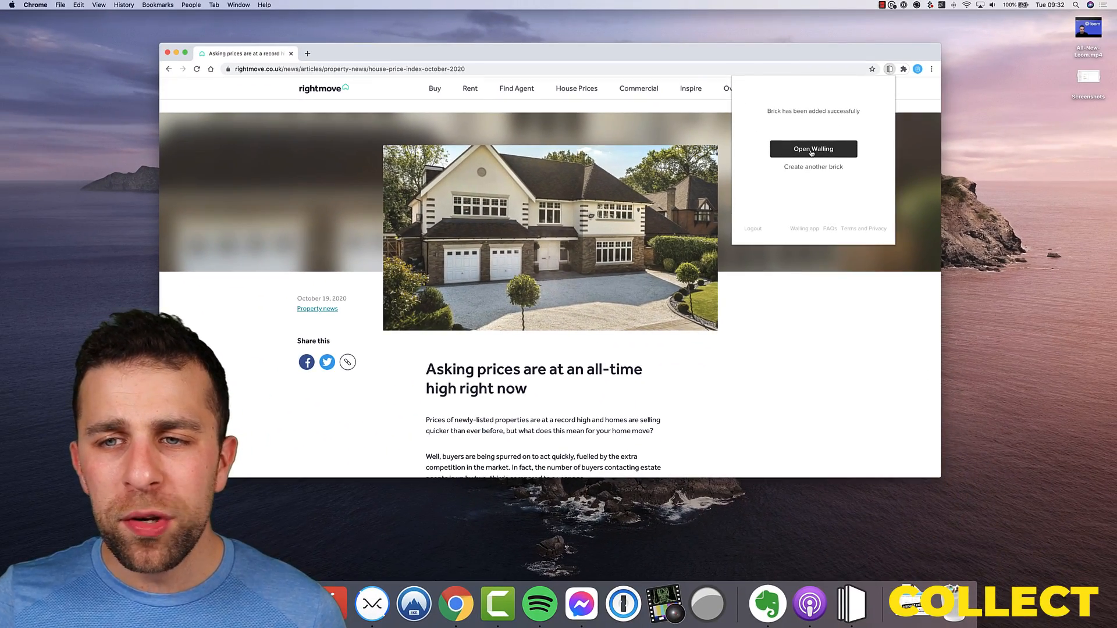
left_click(814, 149)
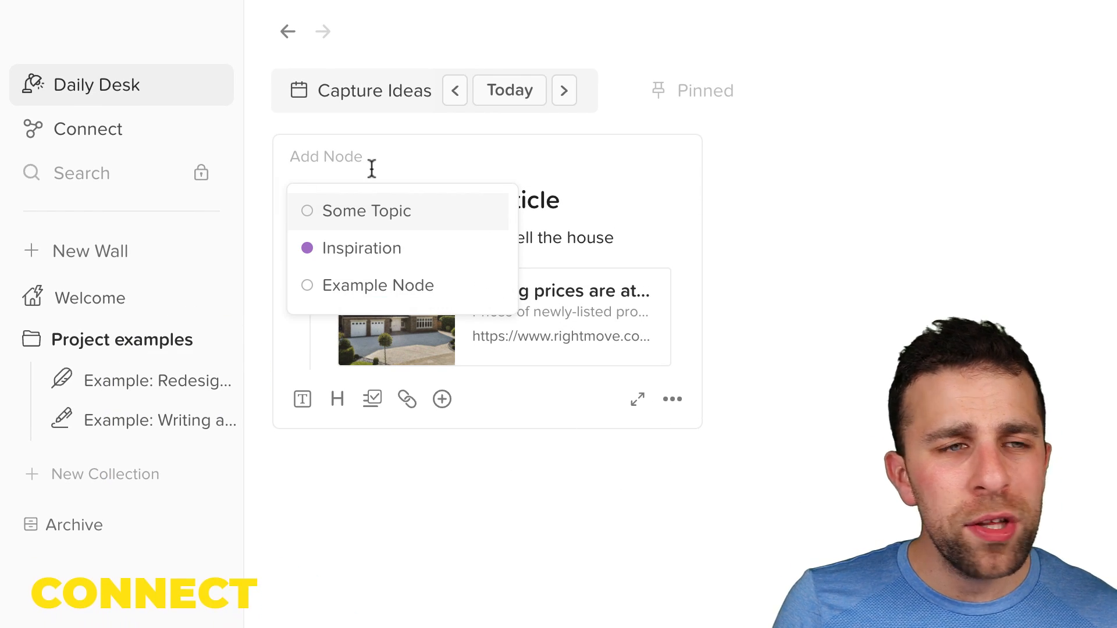
Create a 'home buying research' node on the Asking Price Article brick
type("home buying r")
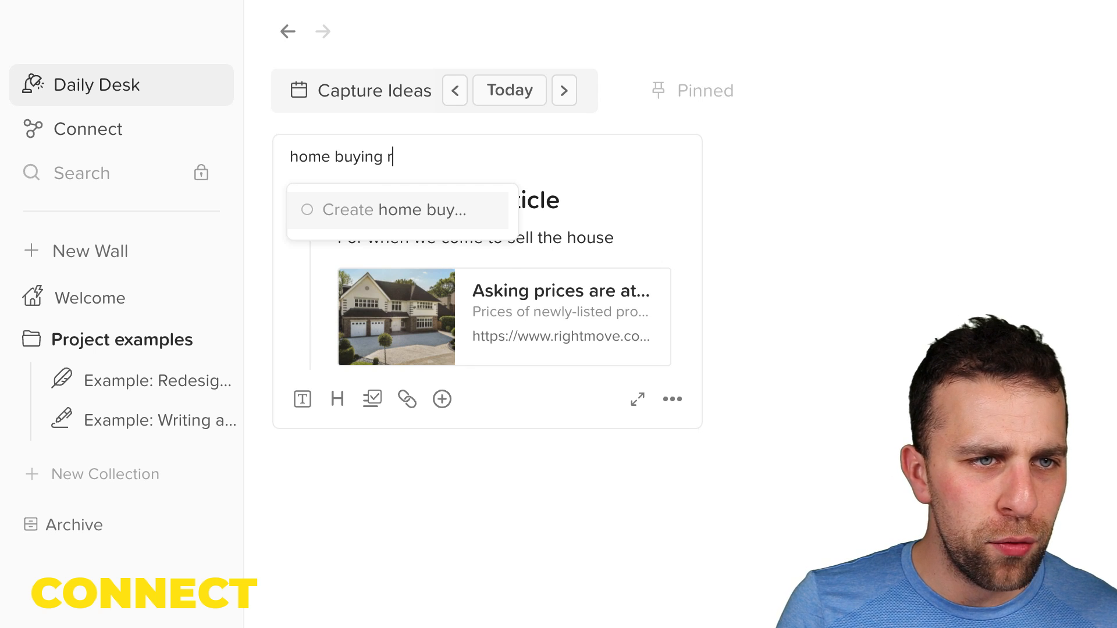
type("esearch")
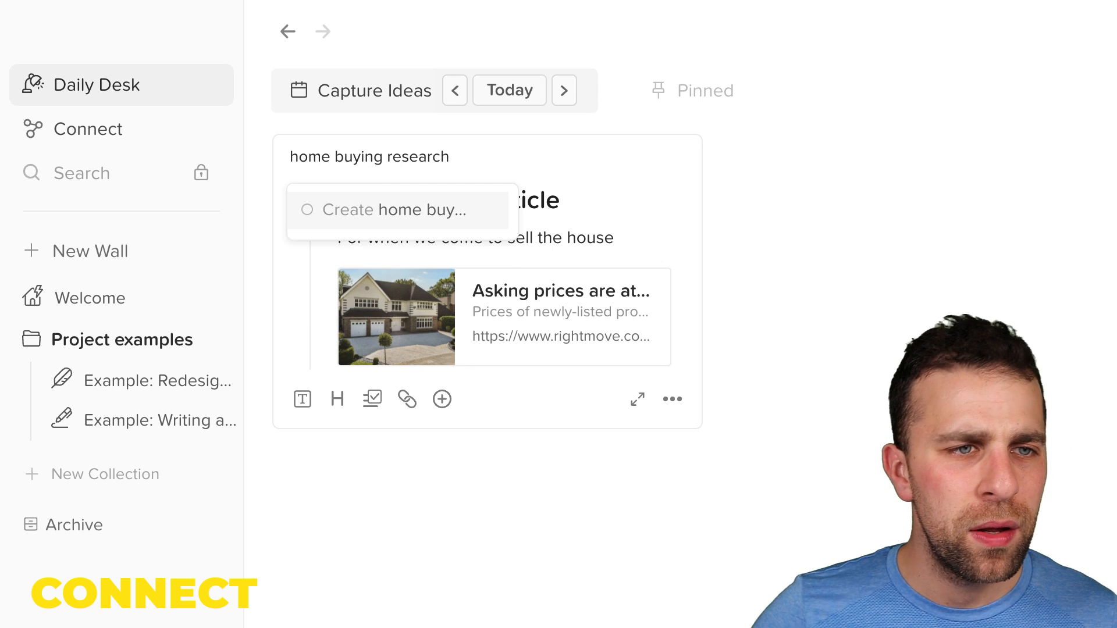
left_click(400, 210)
type("House Buy")
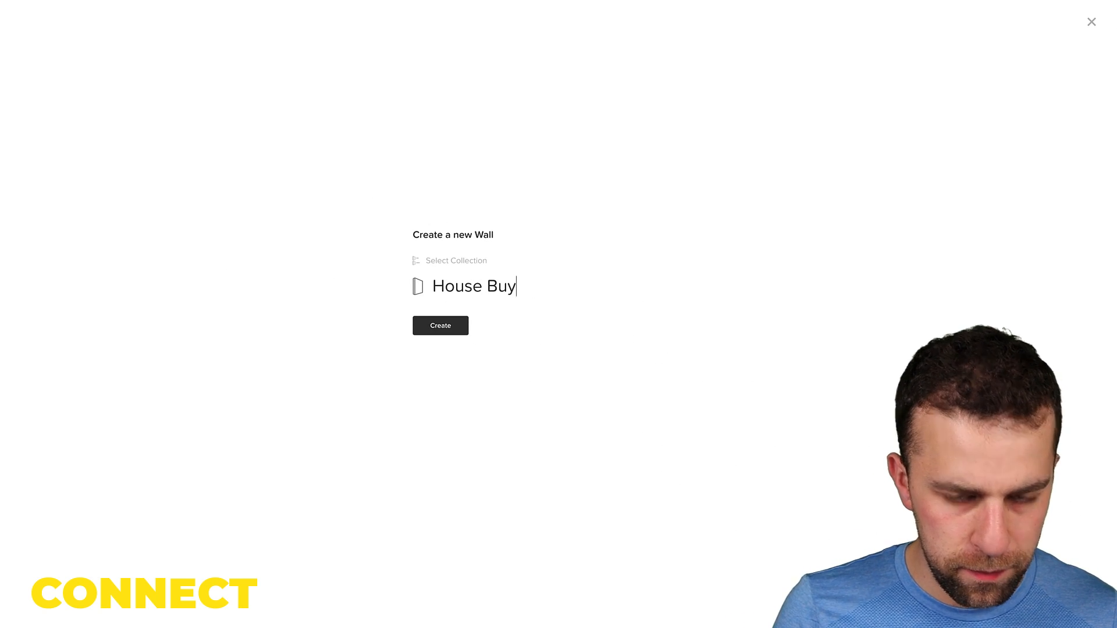
Create the House Buying wall with a home icon, then return to Daily Desk
left_click(440, 326)
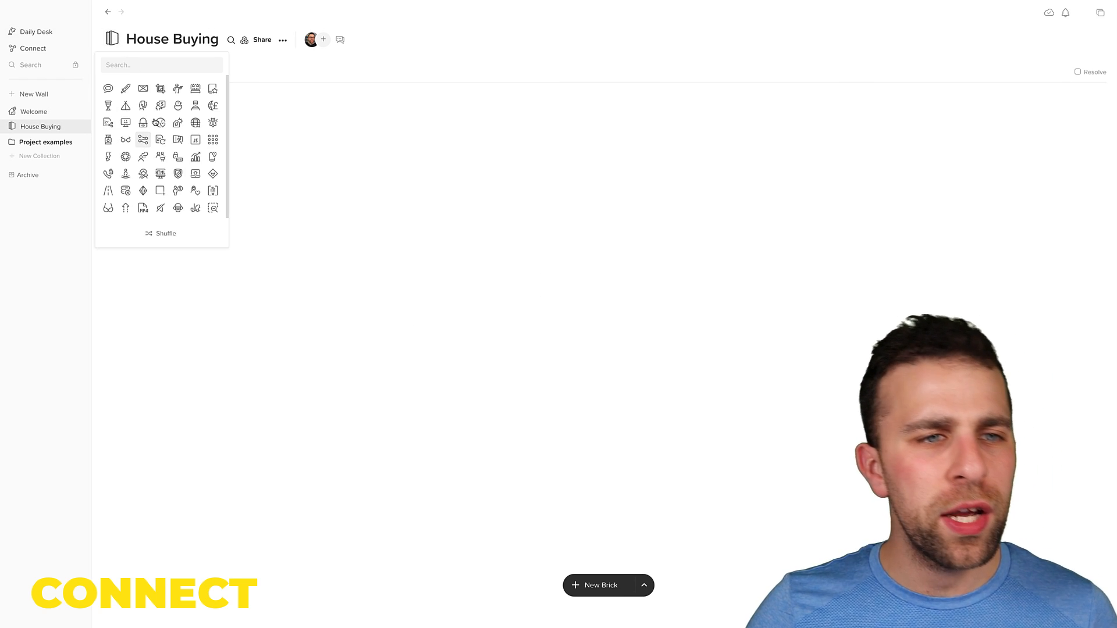
type("hom")
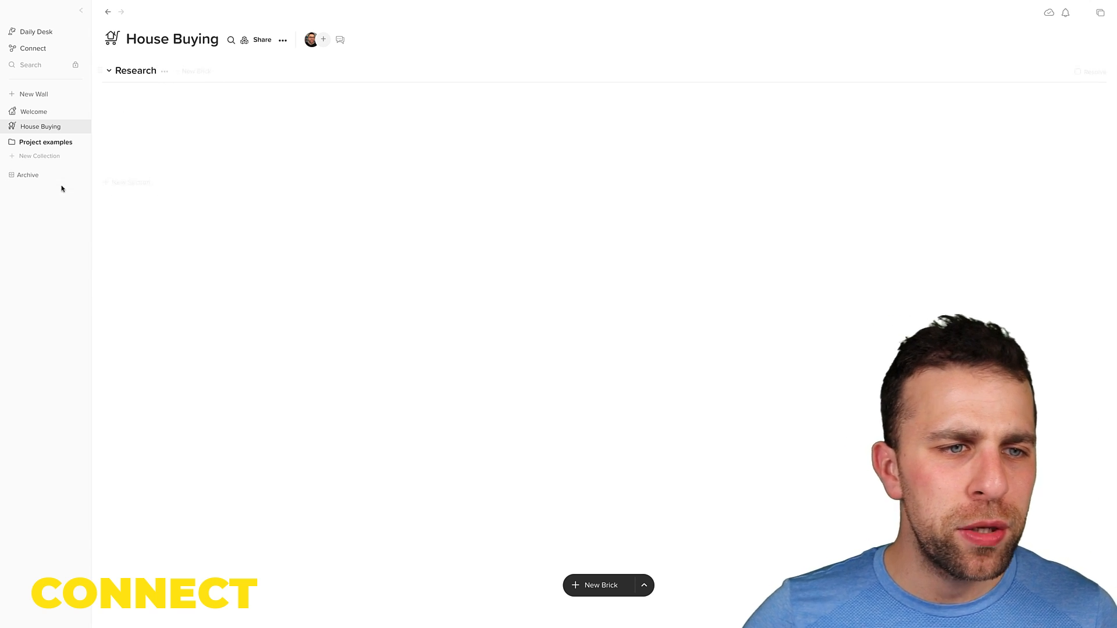
left_click(126, 182)
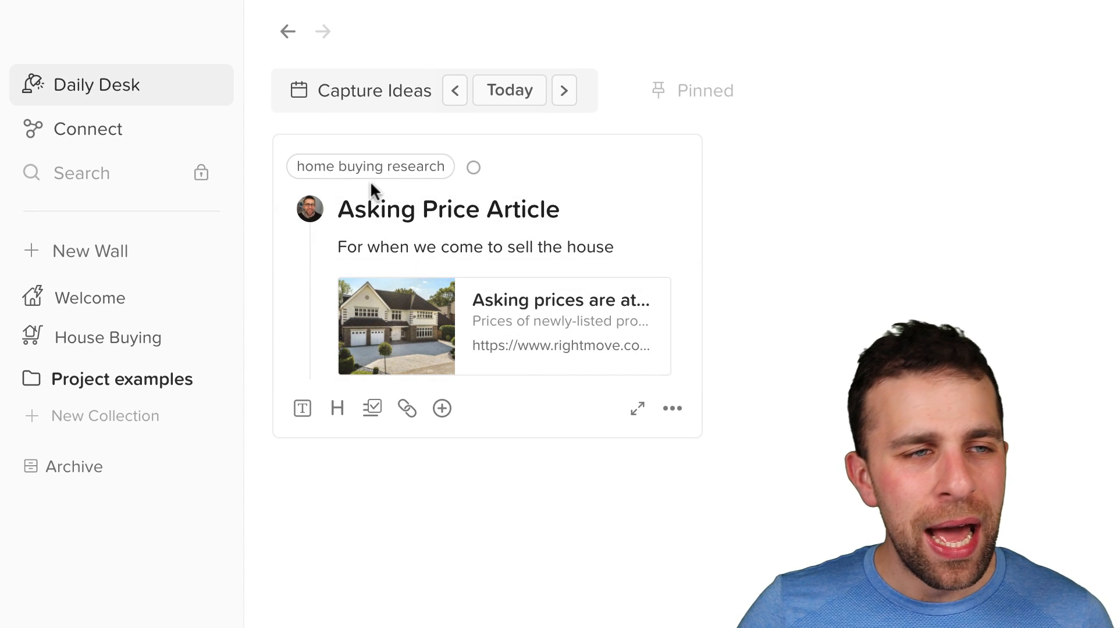
Filter Connect wizard results by the home buying research and Failure nodes, then choose results type
left_click(87, 129)
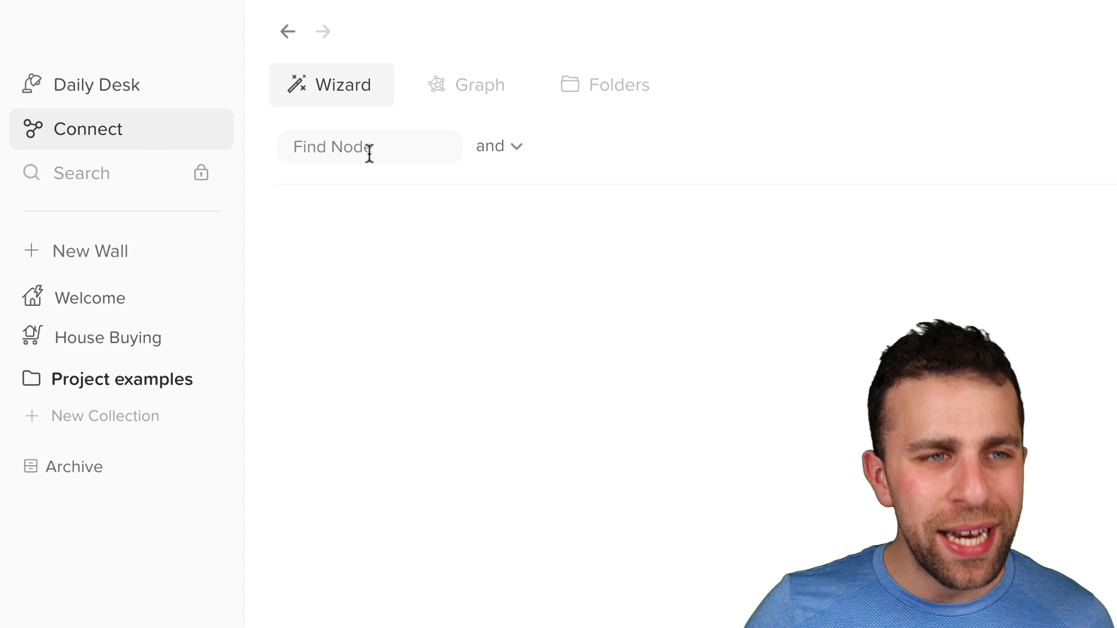
left_click(369, 146)
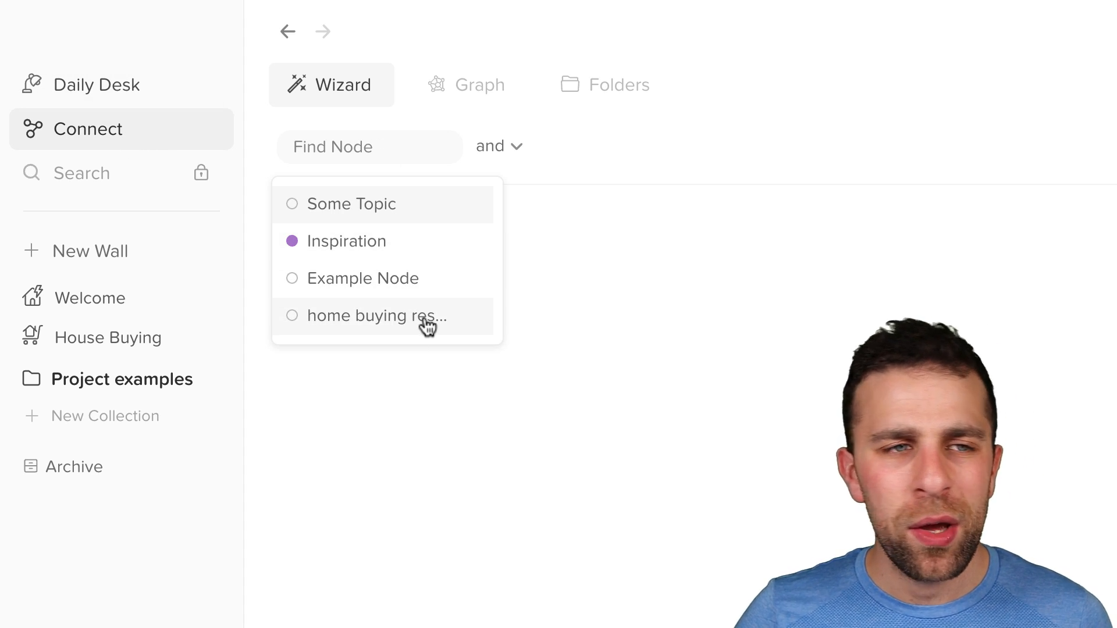
left_click(373, 316)
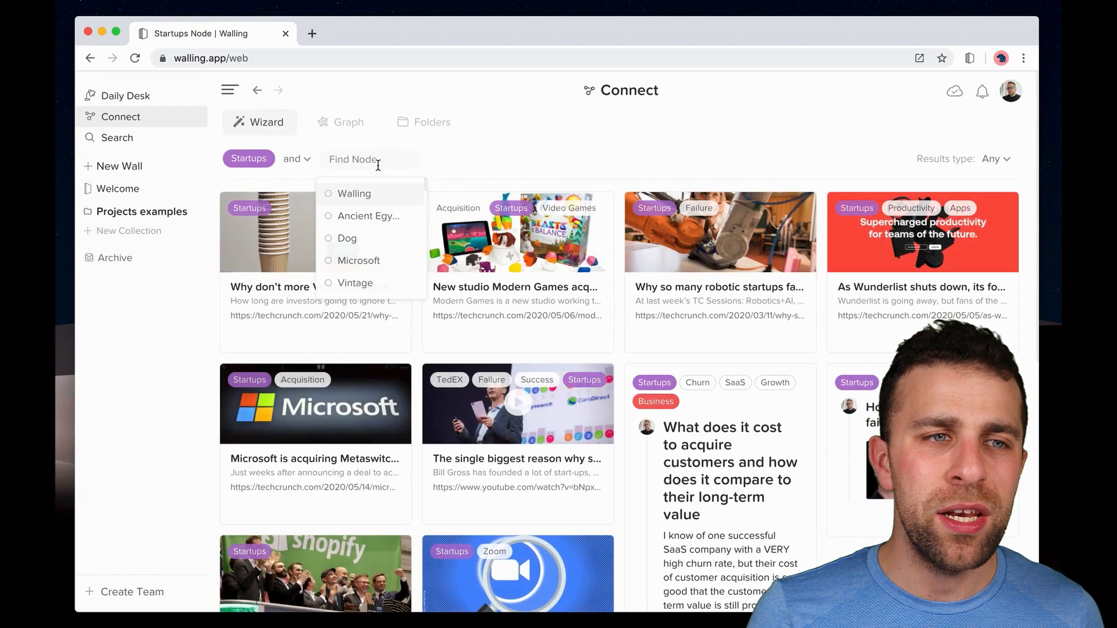
type("fa")
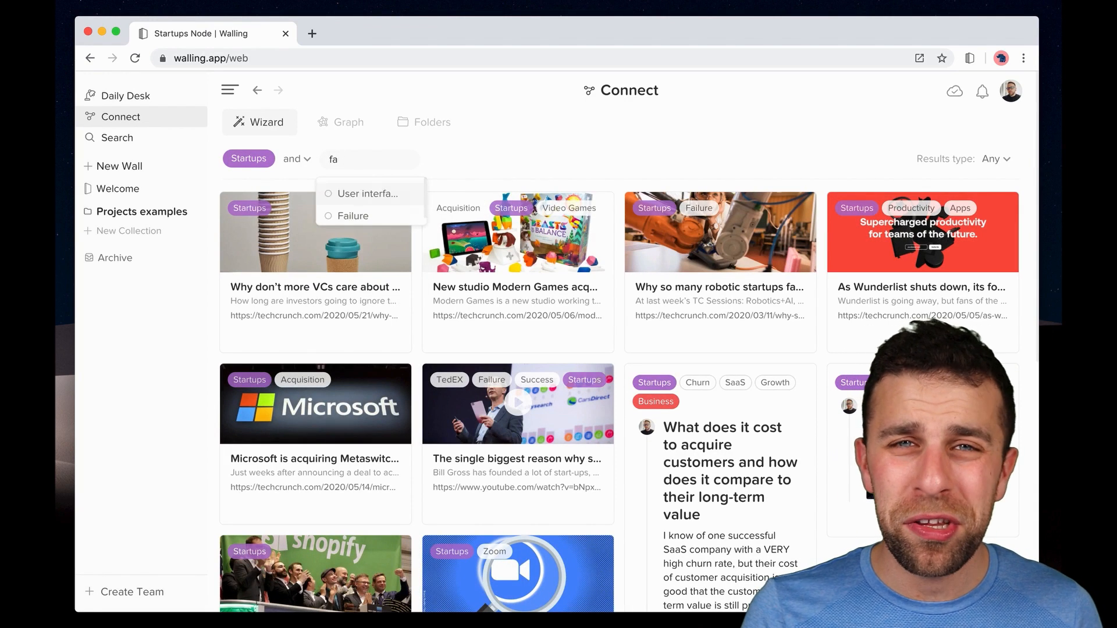
left_click(352, 216)
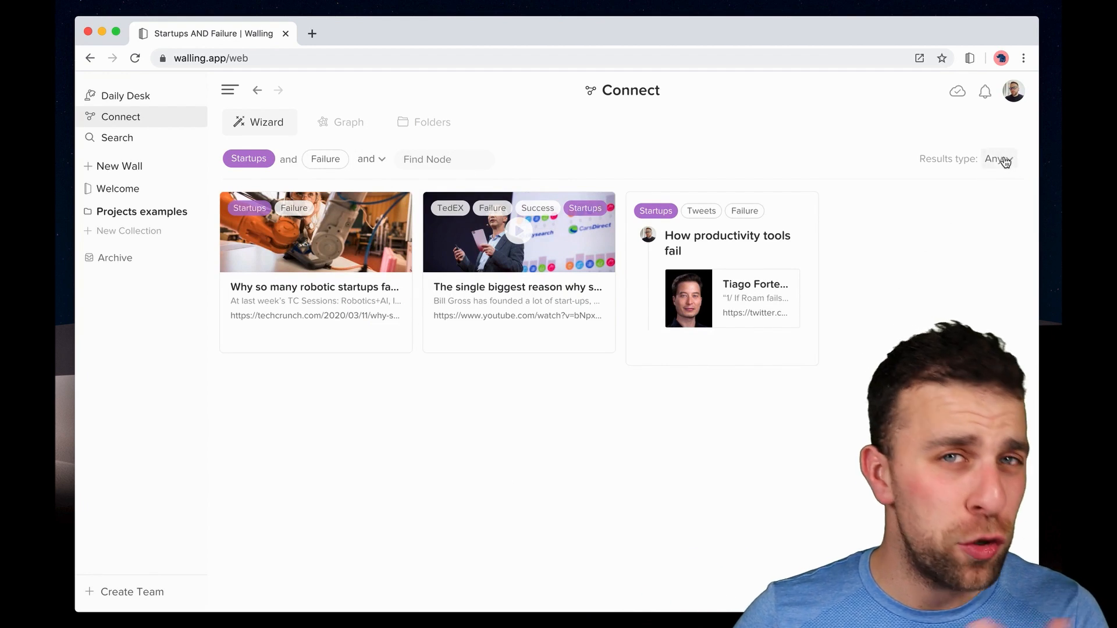
left_click(999, 159)
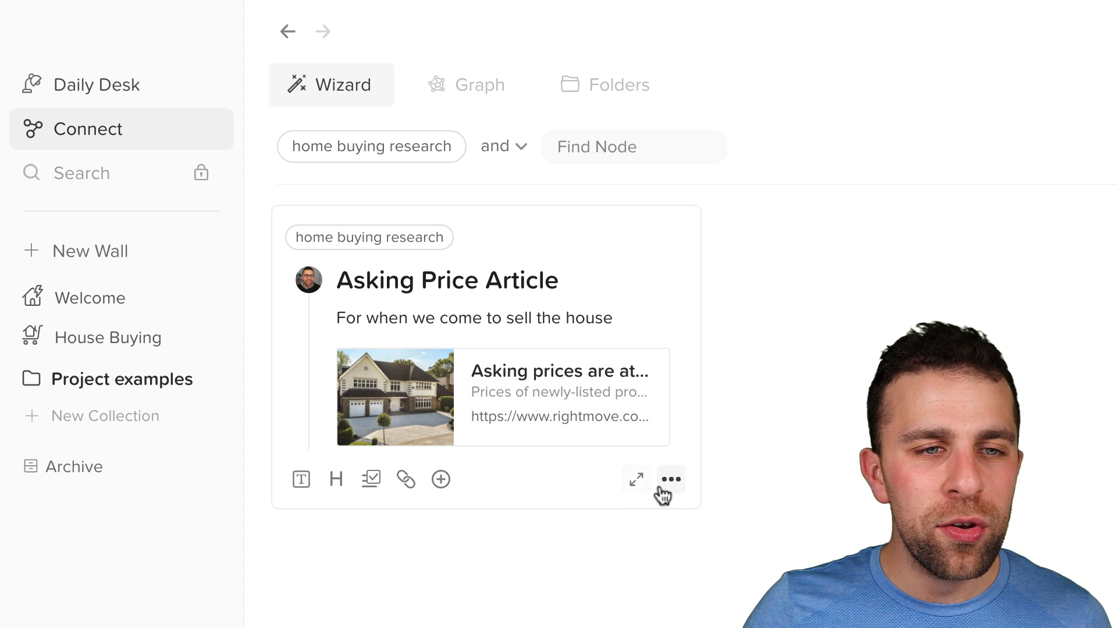
Copy the Asking Price Article brick to the House Buying wall and open that wall
left_click(669, 479)
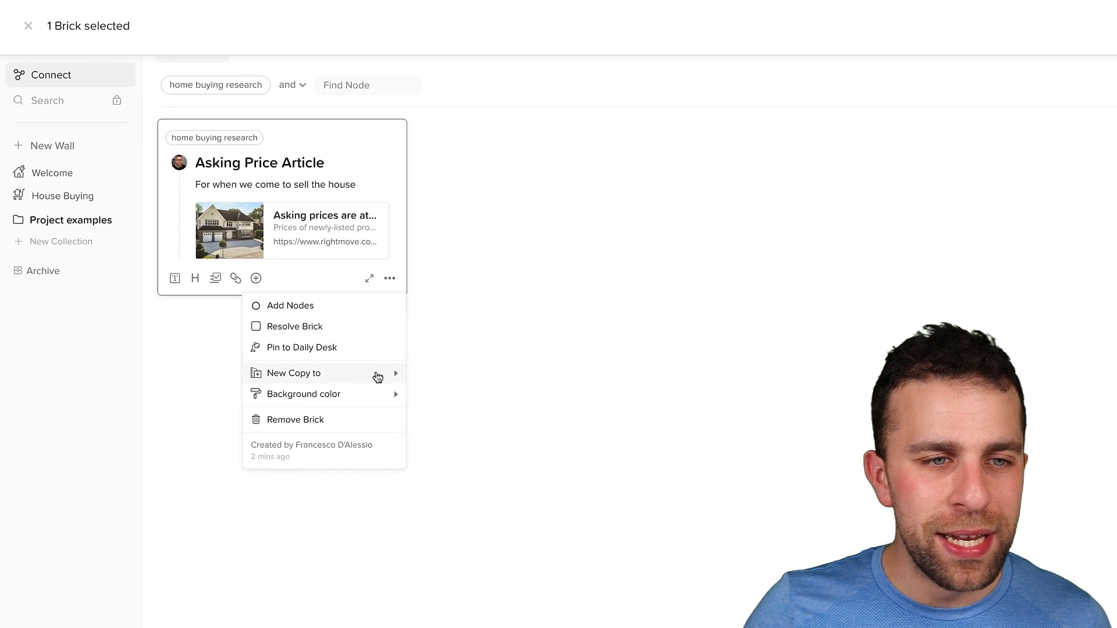
left_click(293, 373)
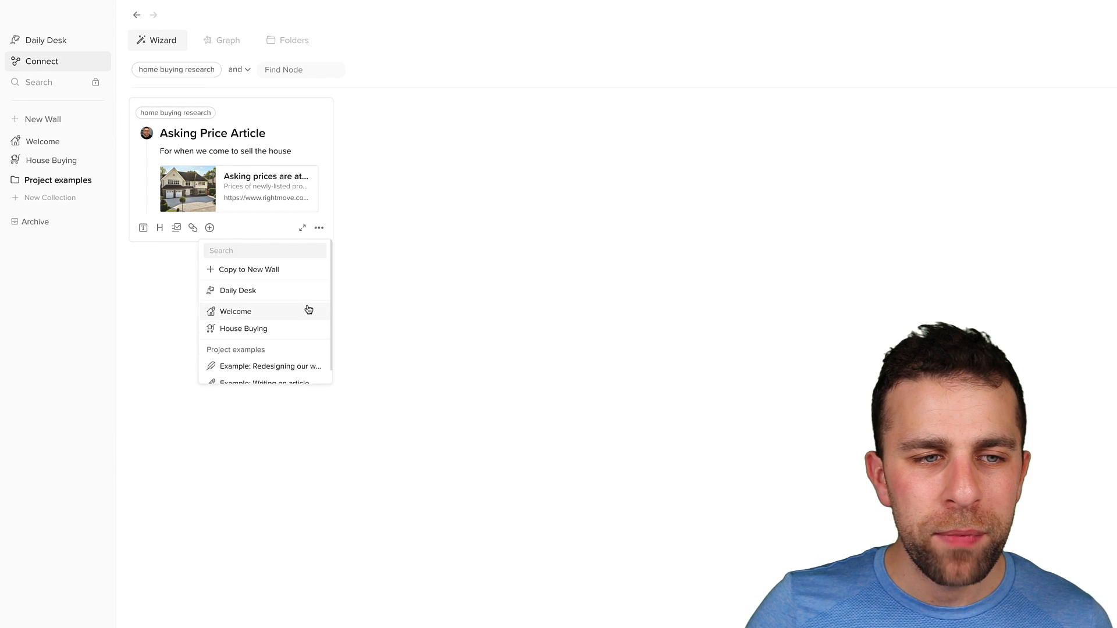
left_click(242, 329)
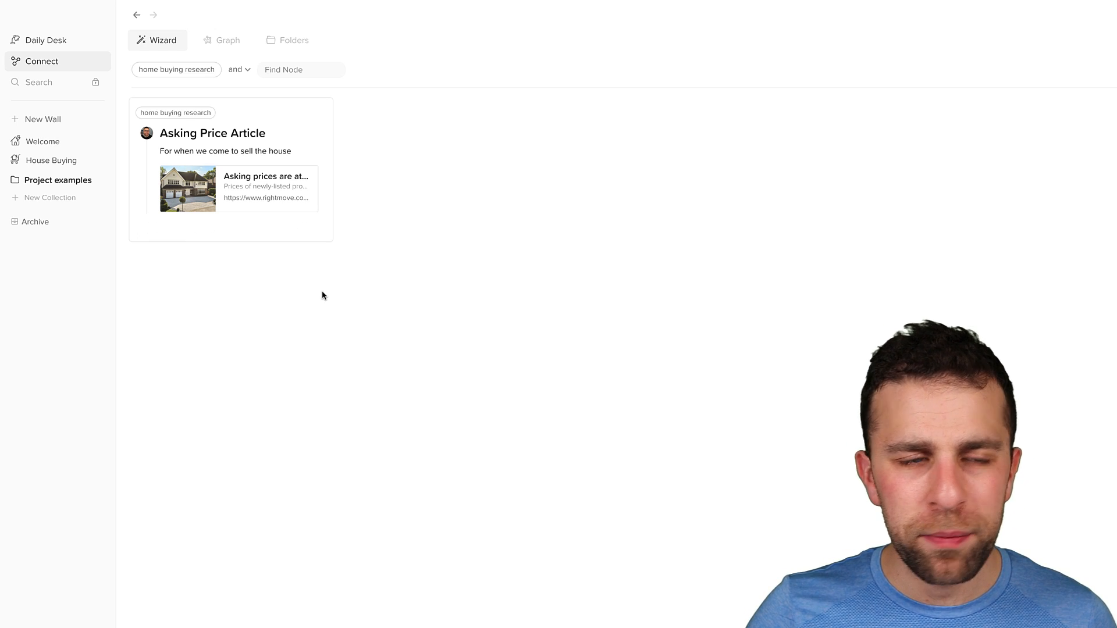
left_click(51, 160)
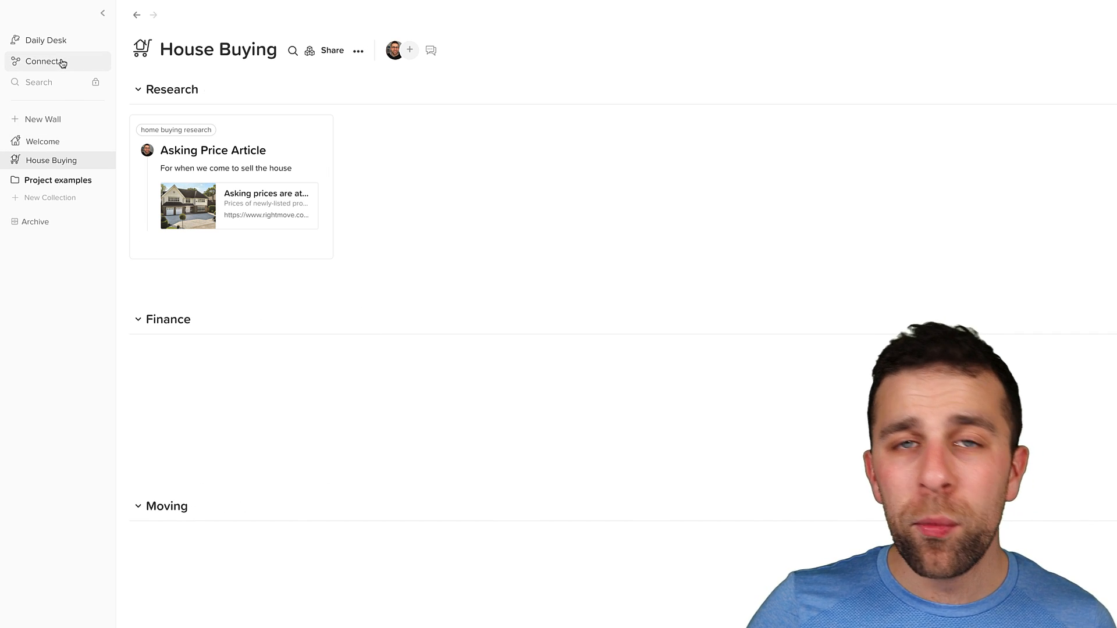
Return to the Connect wizard listing the home buying research brick
left_click(42, 61)
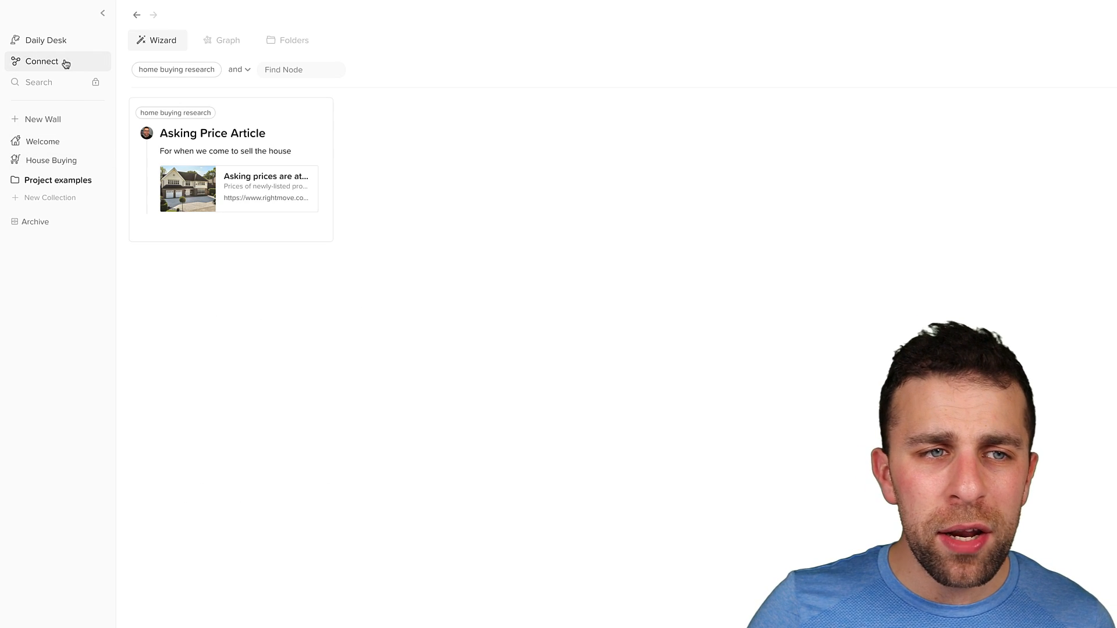
mouse_move(732, 431)
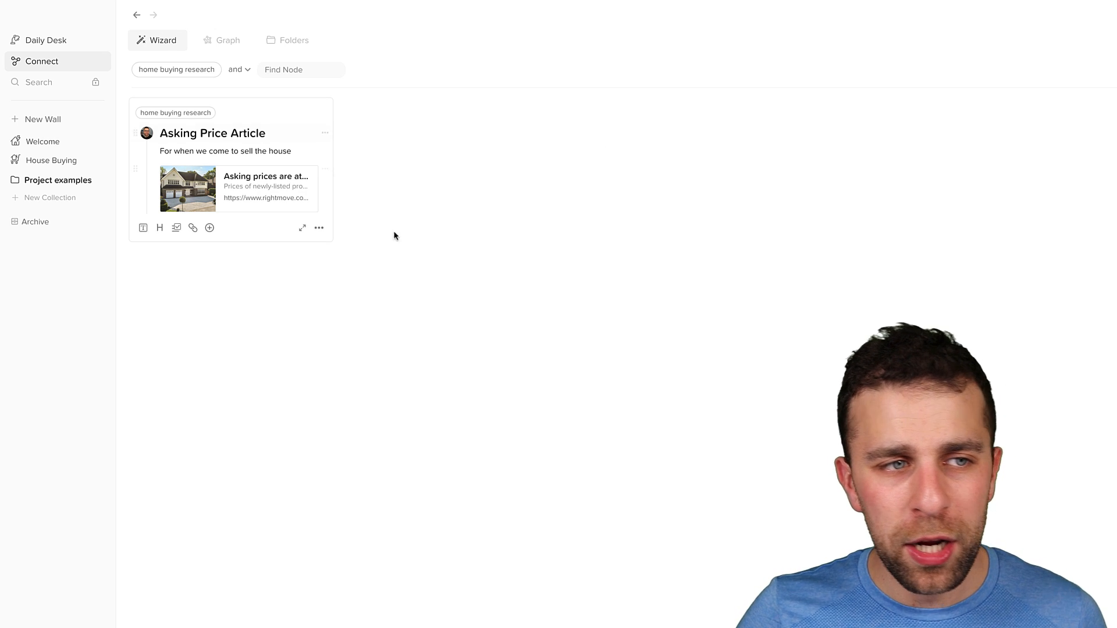
mouse_move(512, 327)
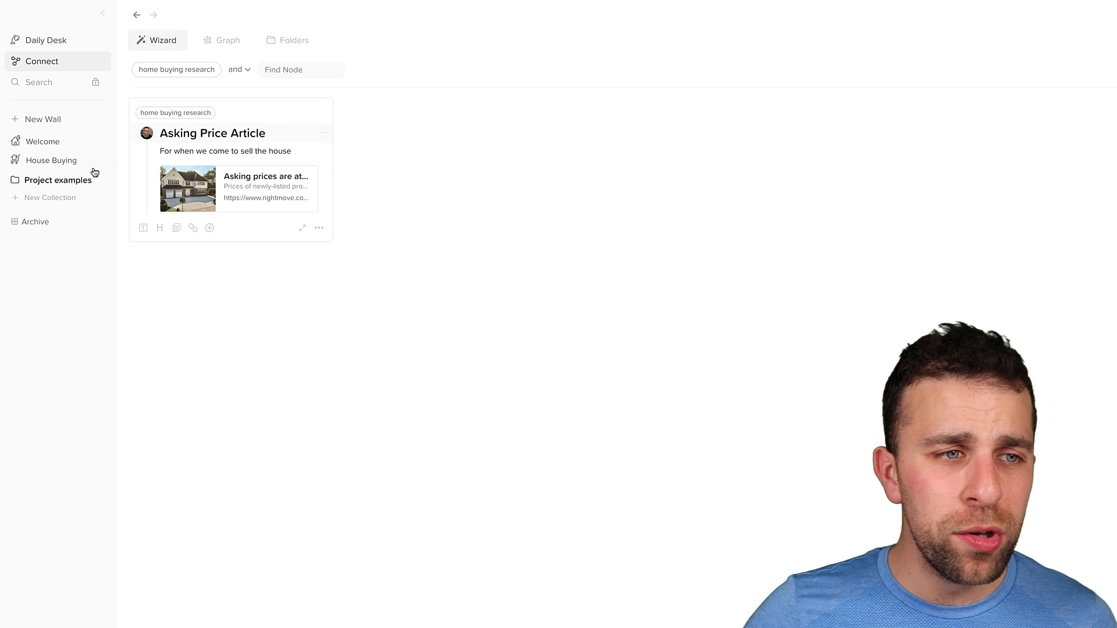
Open the House Buying wall and bring up the Things to do brick's insert menu
left_click(50, 160)
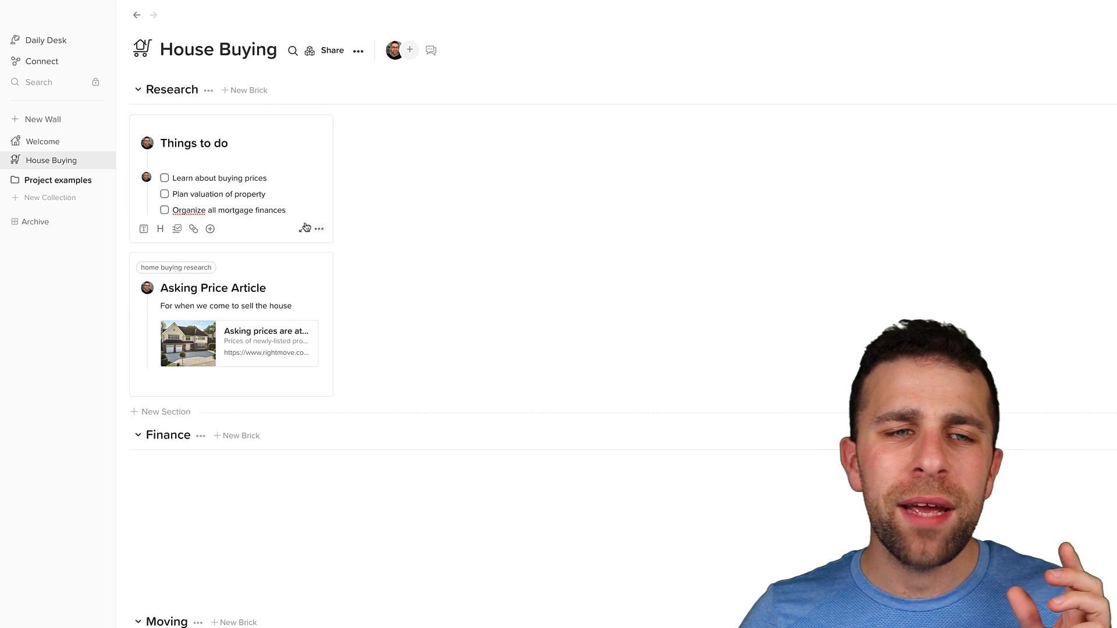
left_click(194, 143)
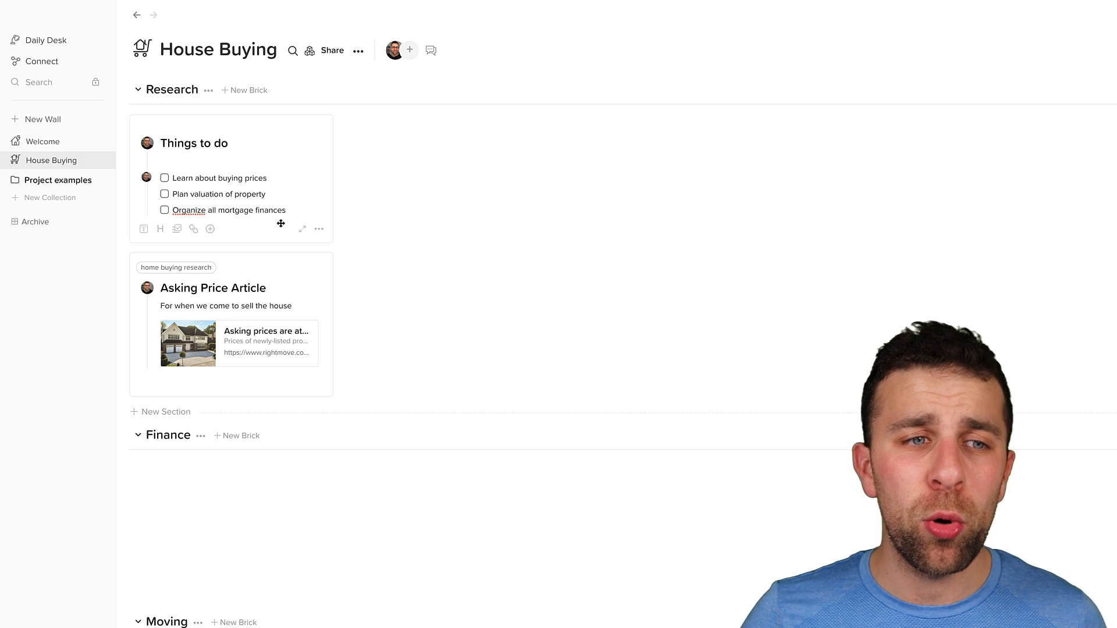
mouse_move(160, 230)
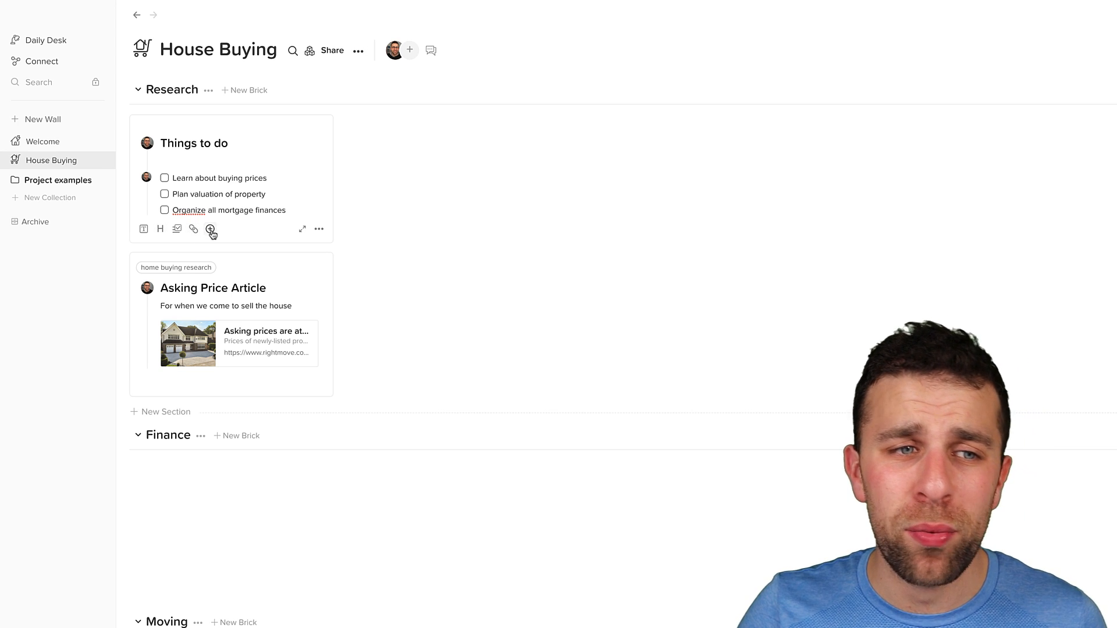
left_click(211, 230)
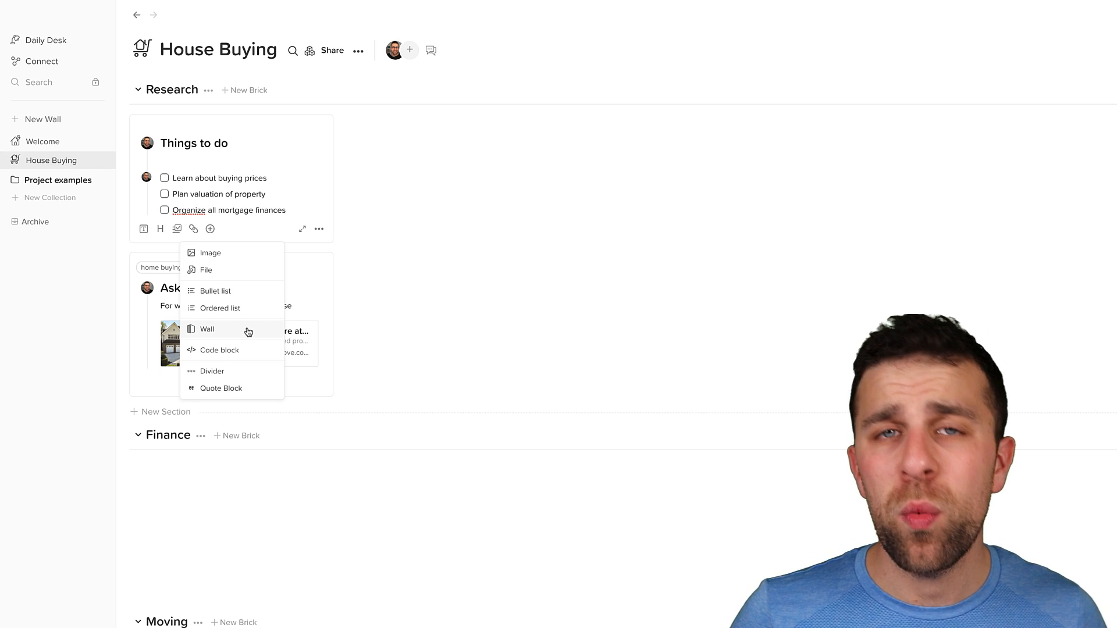
Open the House Buying wall's Share & Invite settings, then dismiss them
left_click(549, 93)
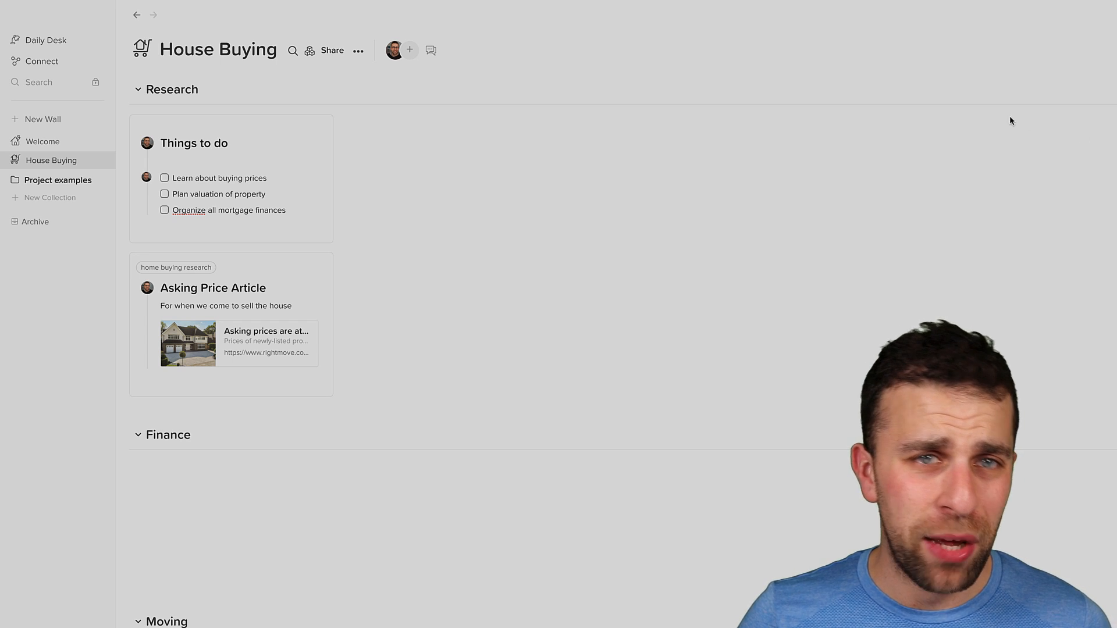
left_click(333, 50)
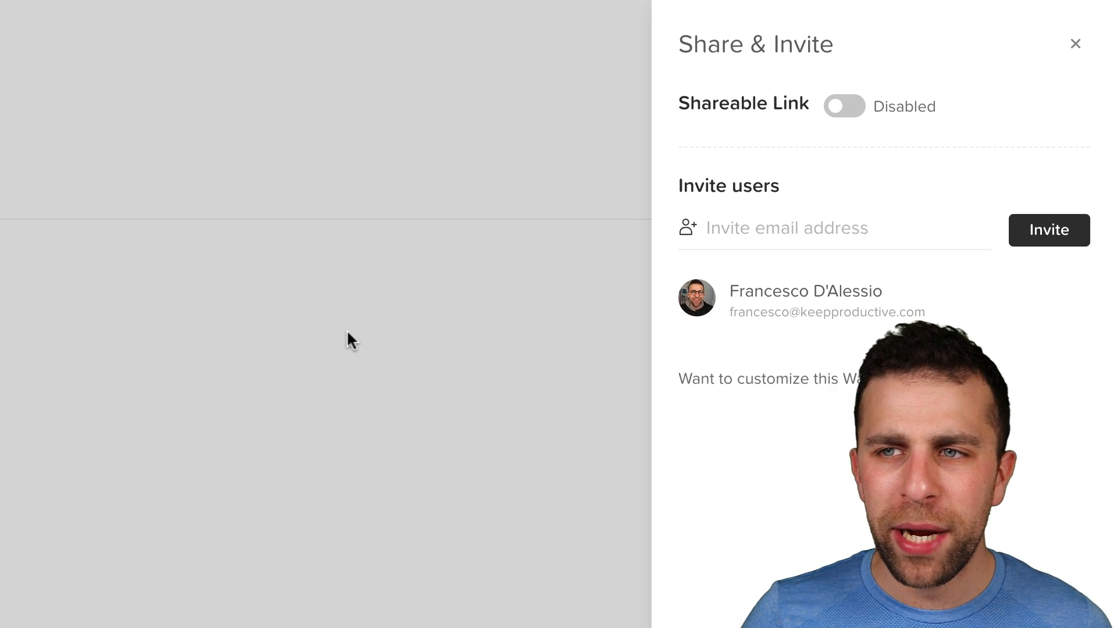
mouse_move(446, 325)
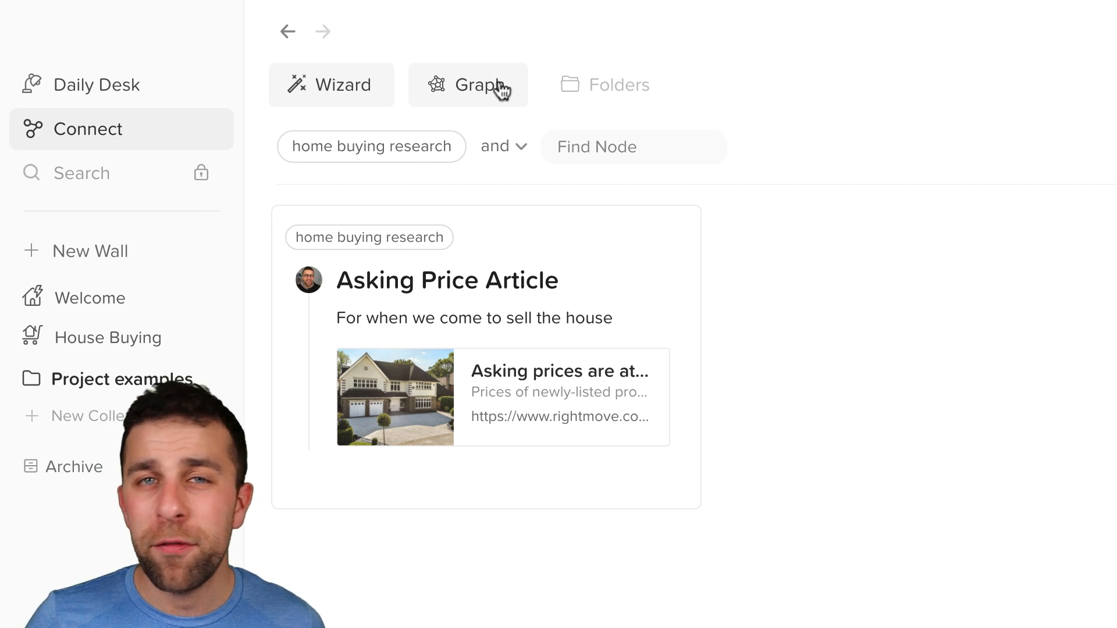
Show the Connect graph of nodes and select the home buying research node's linked bricks
left_click(476, 85)
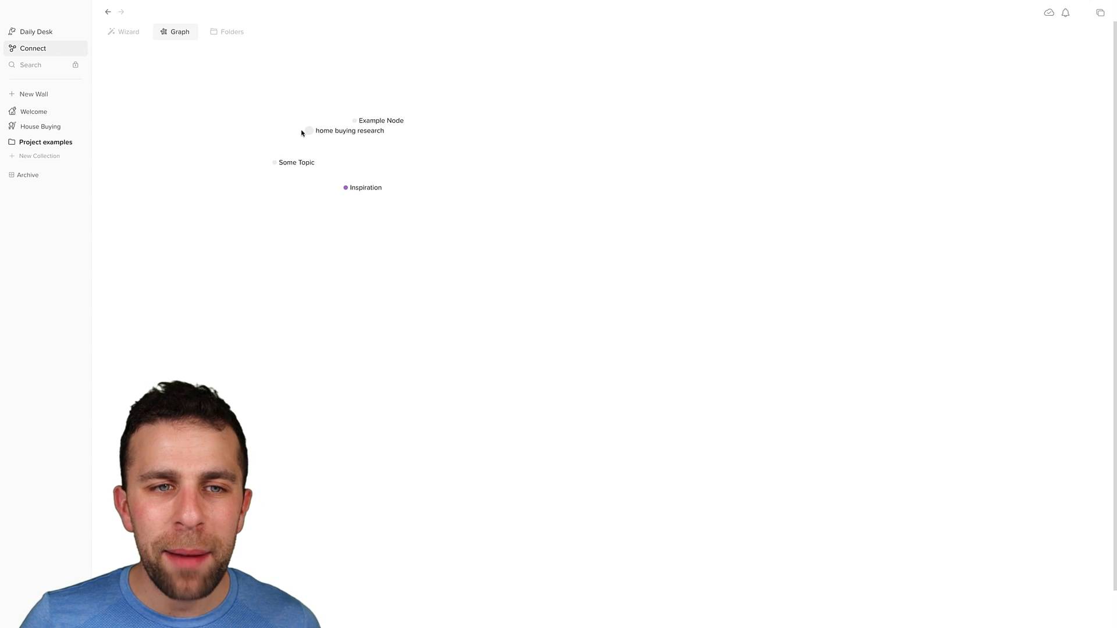
left_click(307, 131)
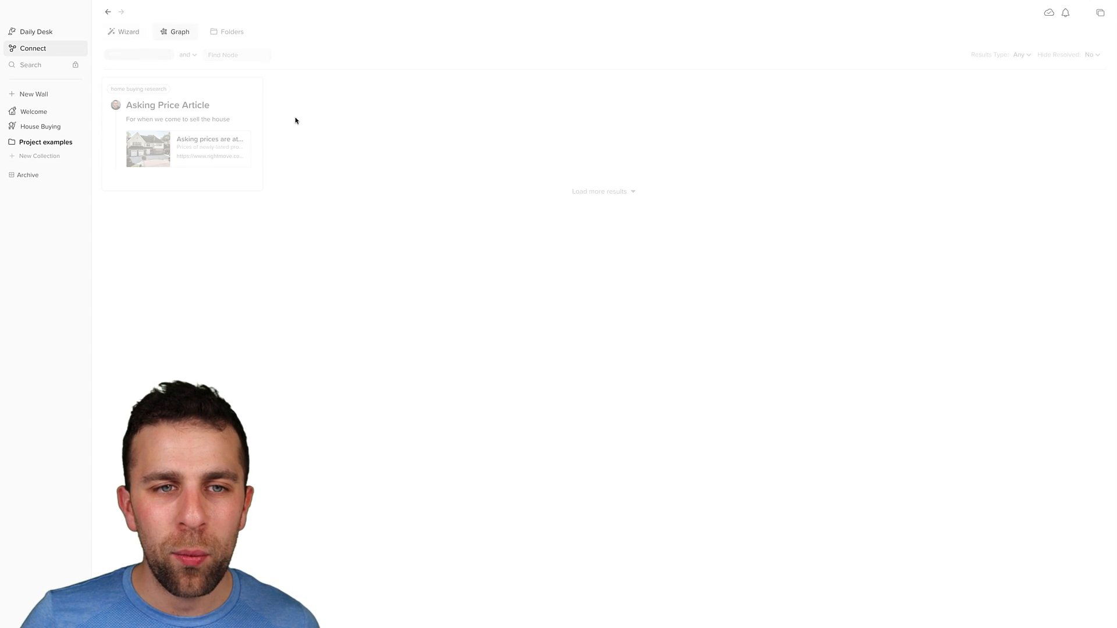
left_click(128, 32)
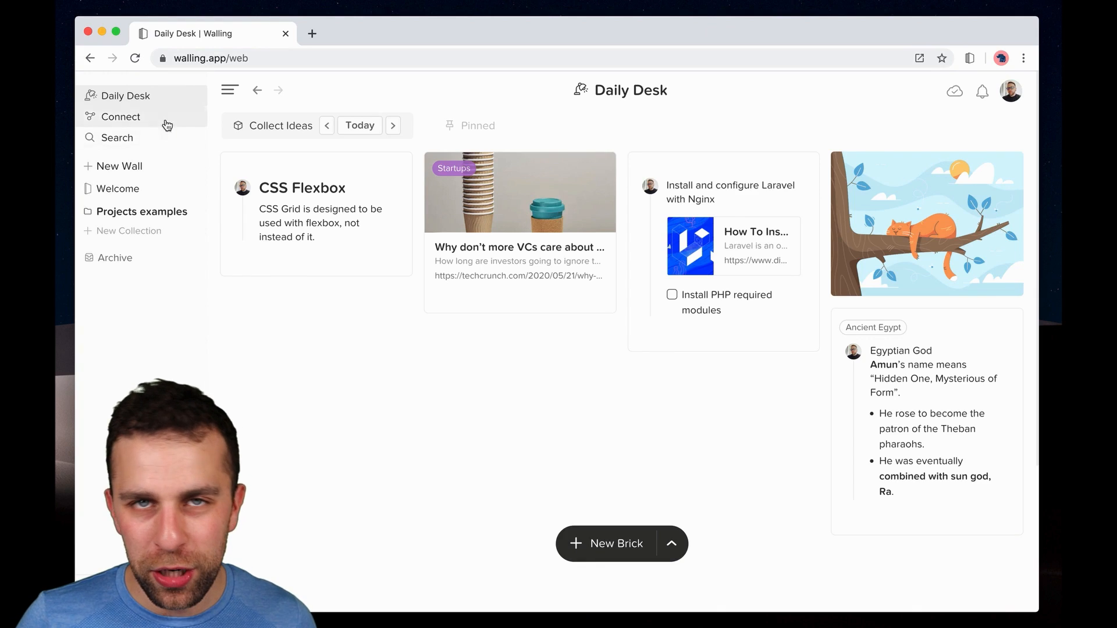
left_click(120, 117)
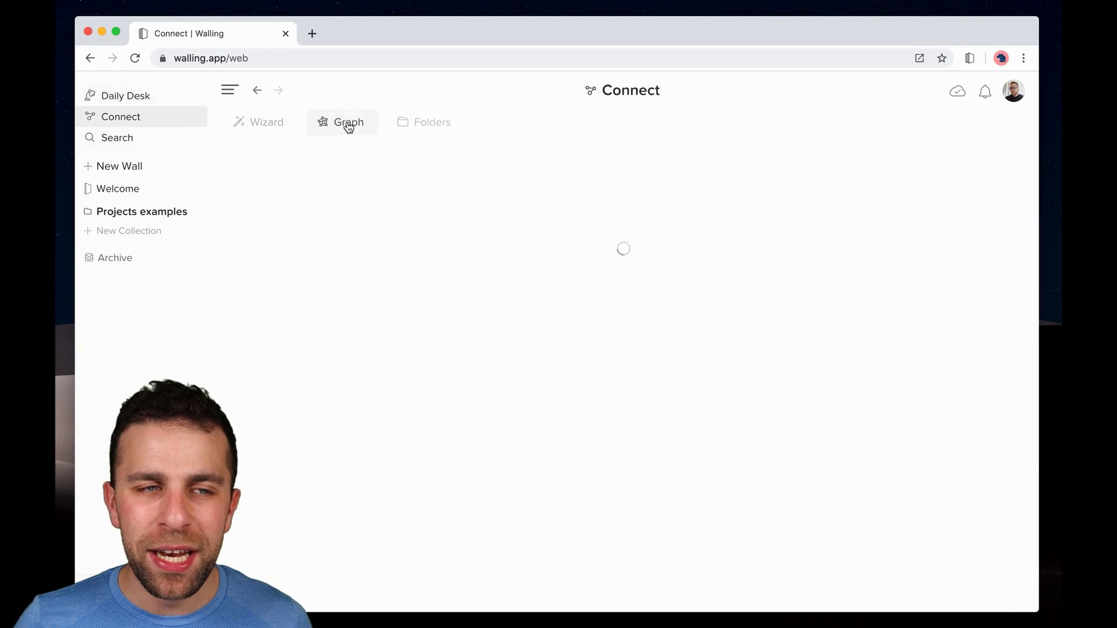
left_click(347, 122)
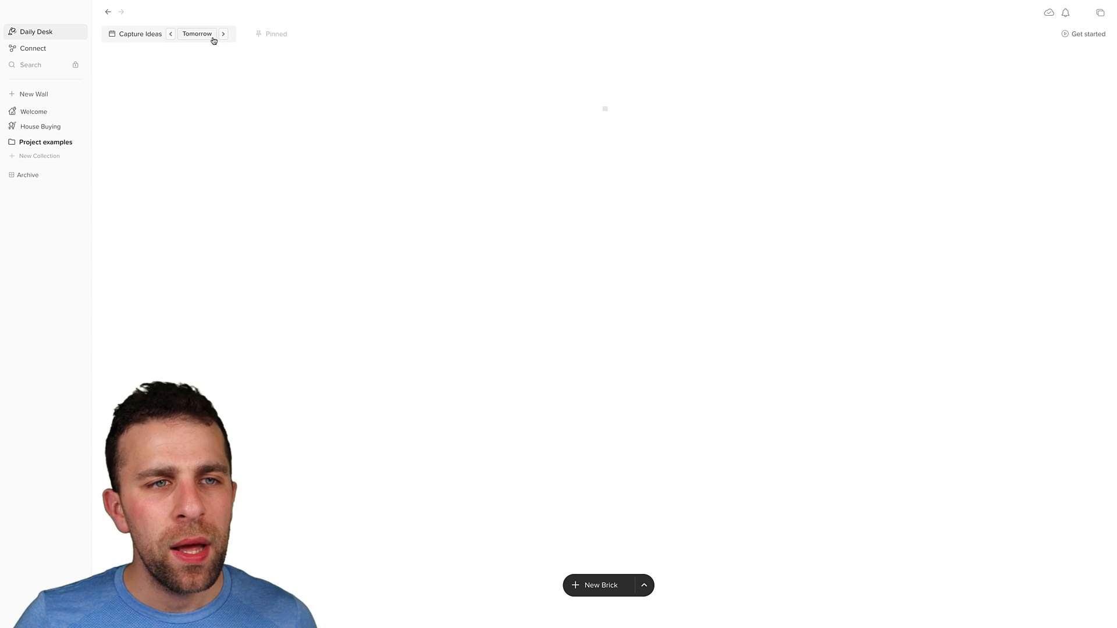
Move the Daily Desk from Tomorrow back to Today to see the Asking Price Article
left_click(224, 34)
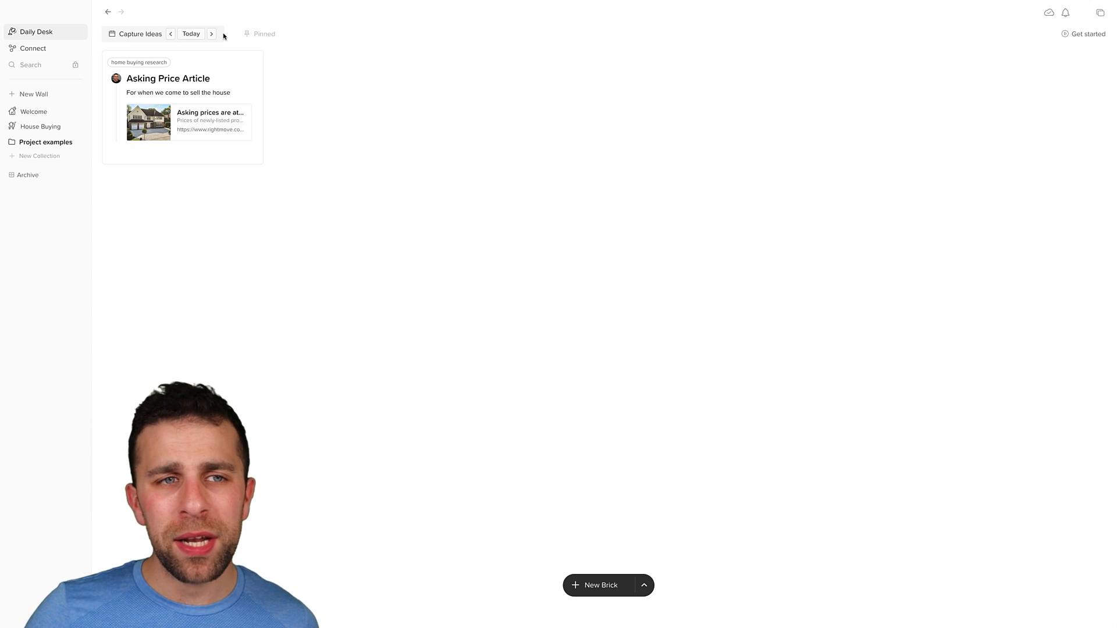
left_click(213, 34)
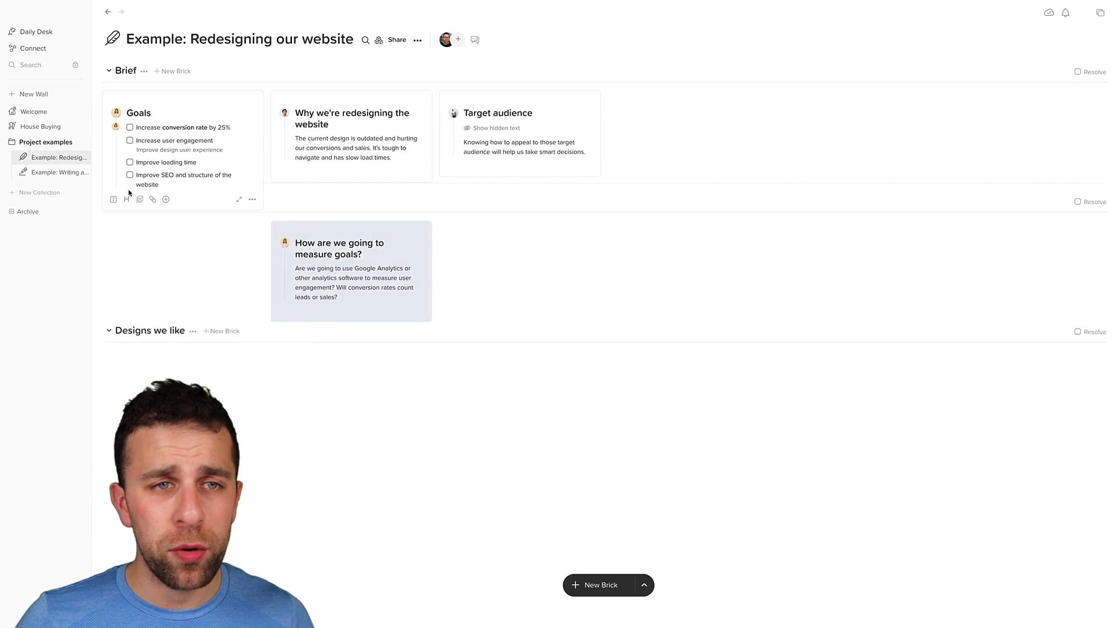
scroll("down", 3)
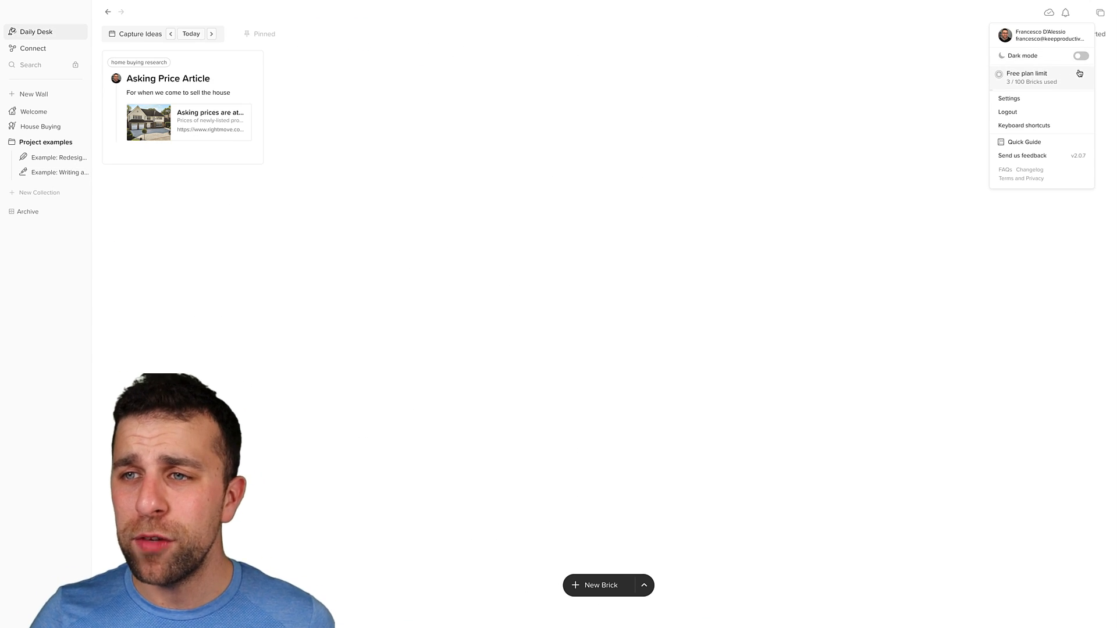
Turn on Dark mode from the account menu and go to Settings' My profile
left_click(1085, 56)
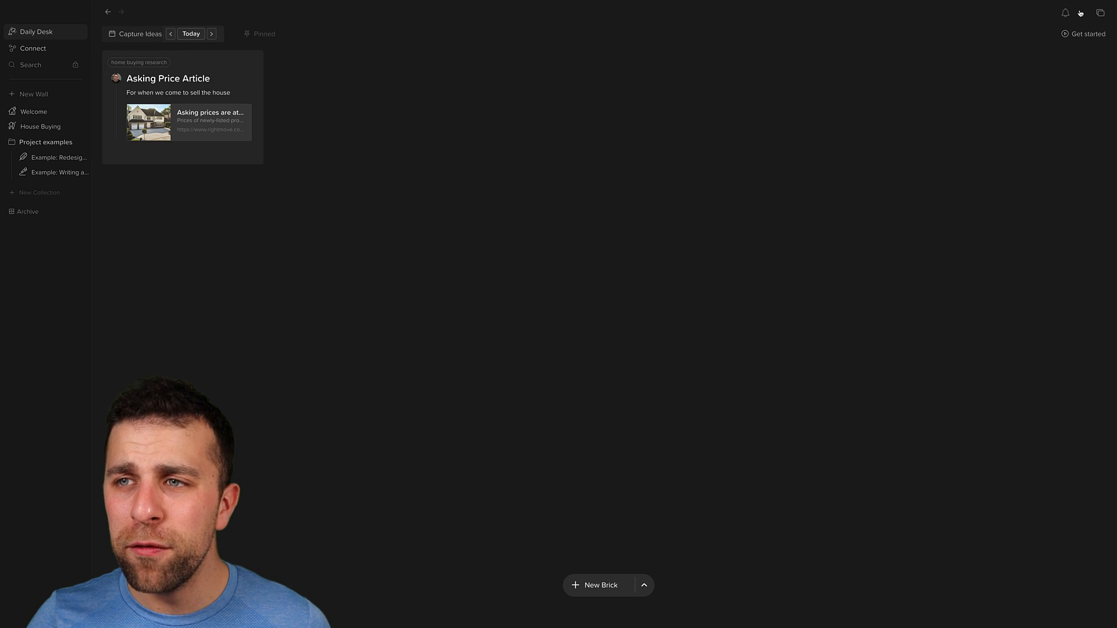
left_click(1081, 12)
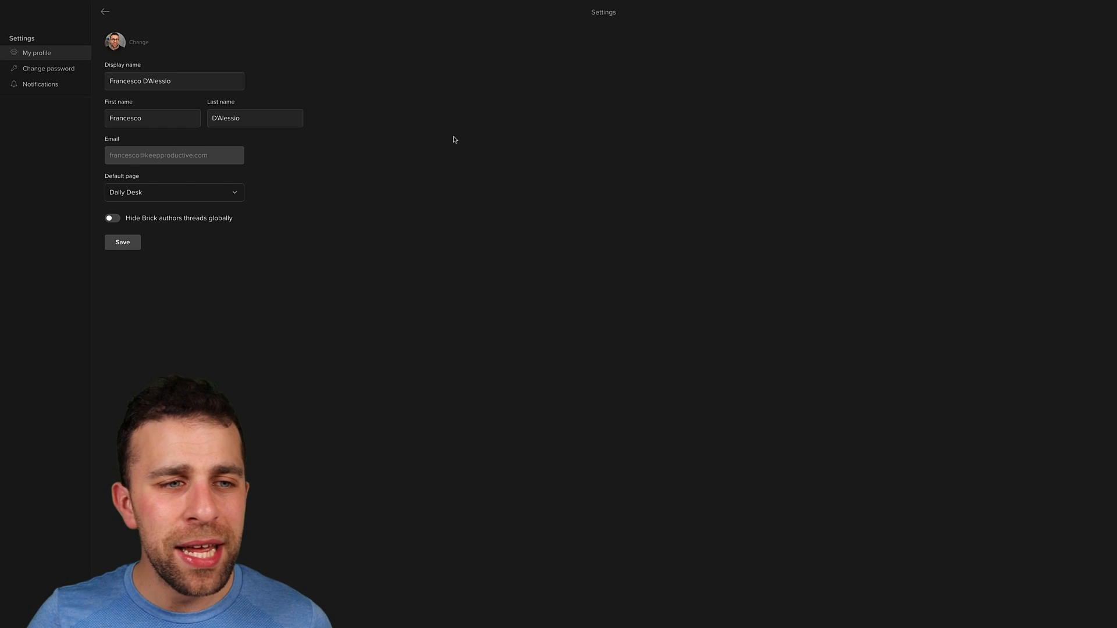
mouse_move(153, 187)
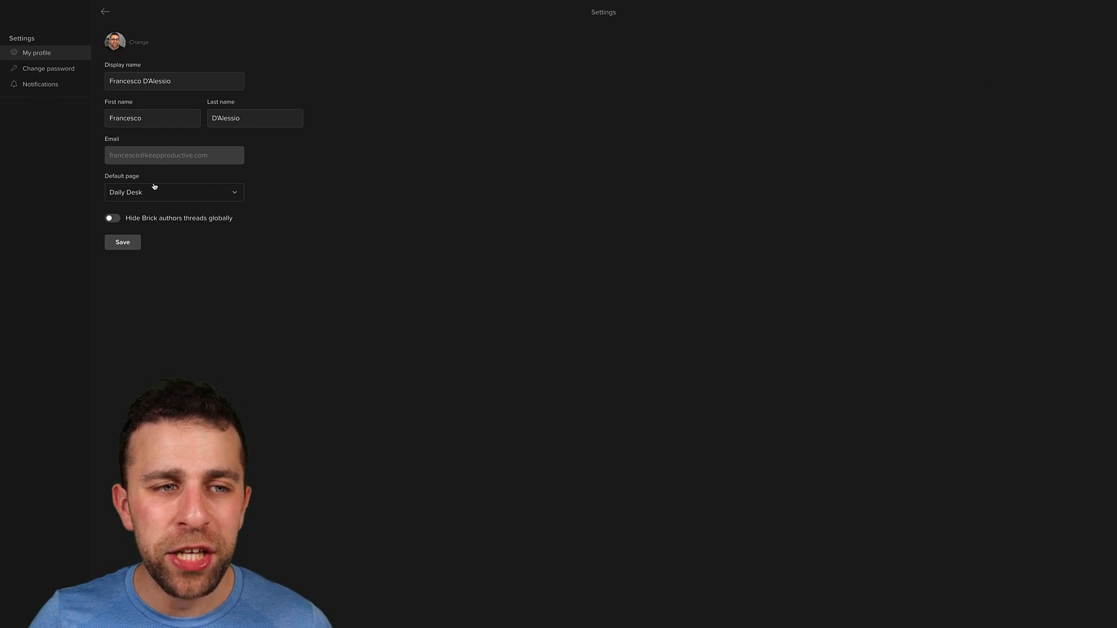
left_click(106, 13)
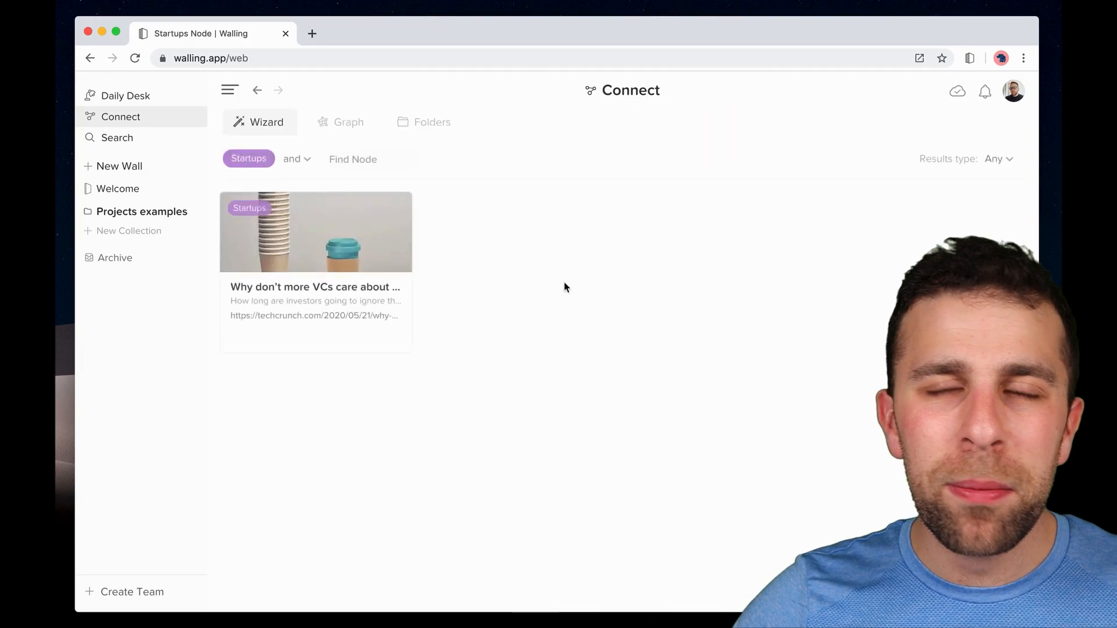
Add the Failure node to the Connect filter and limit results to Videos
left_click(361, 160)
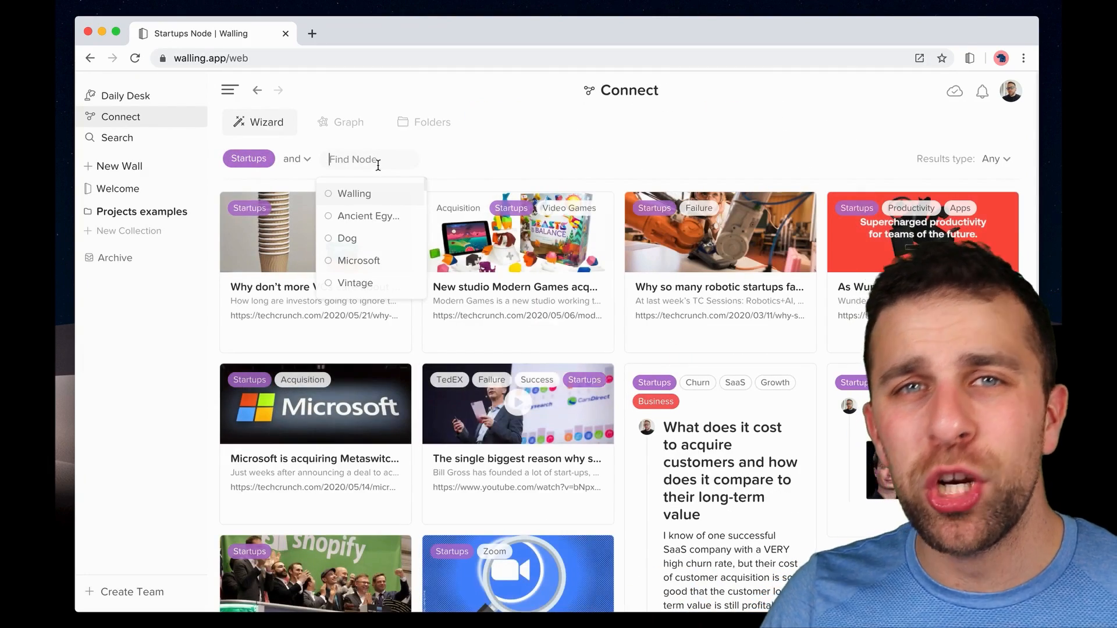
type("fai")
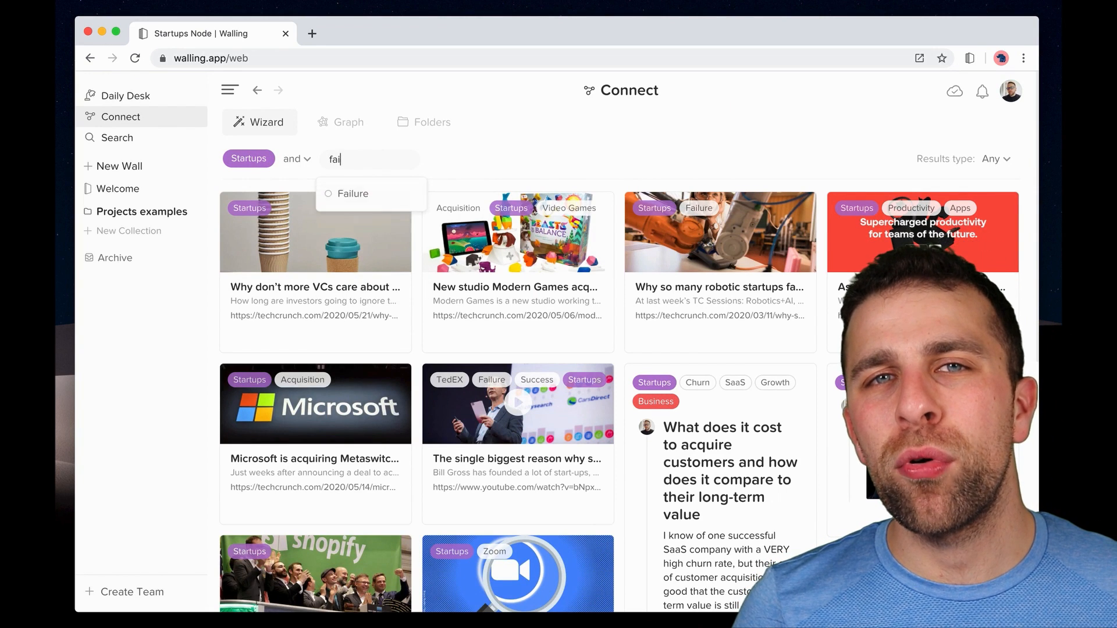
left_click(353, 193)
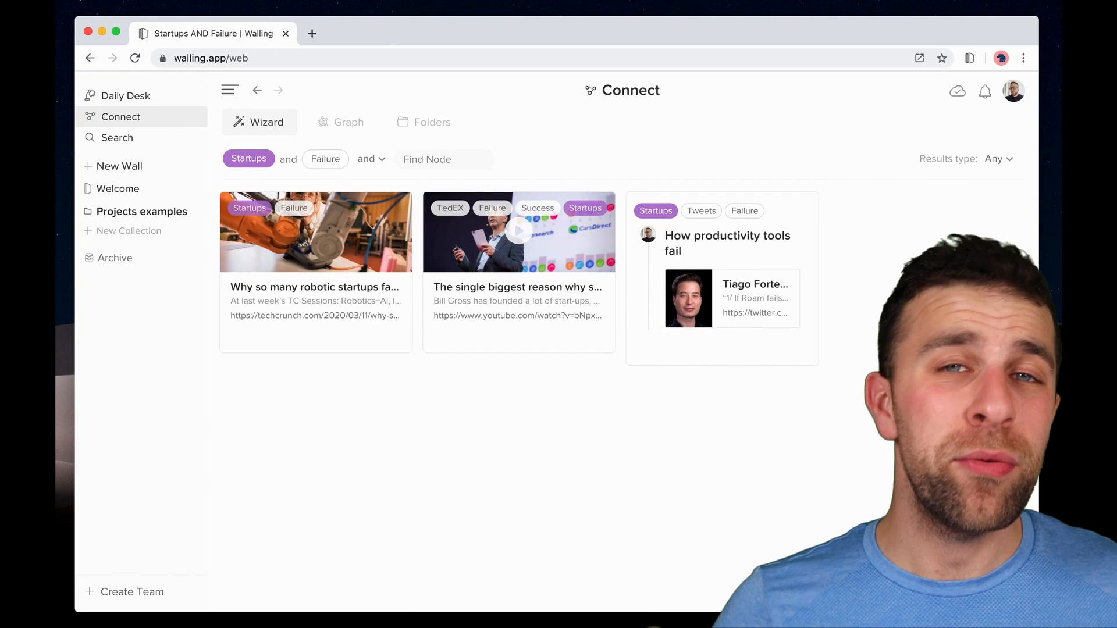
left_click(999, 159)
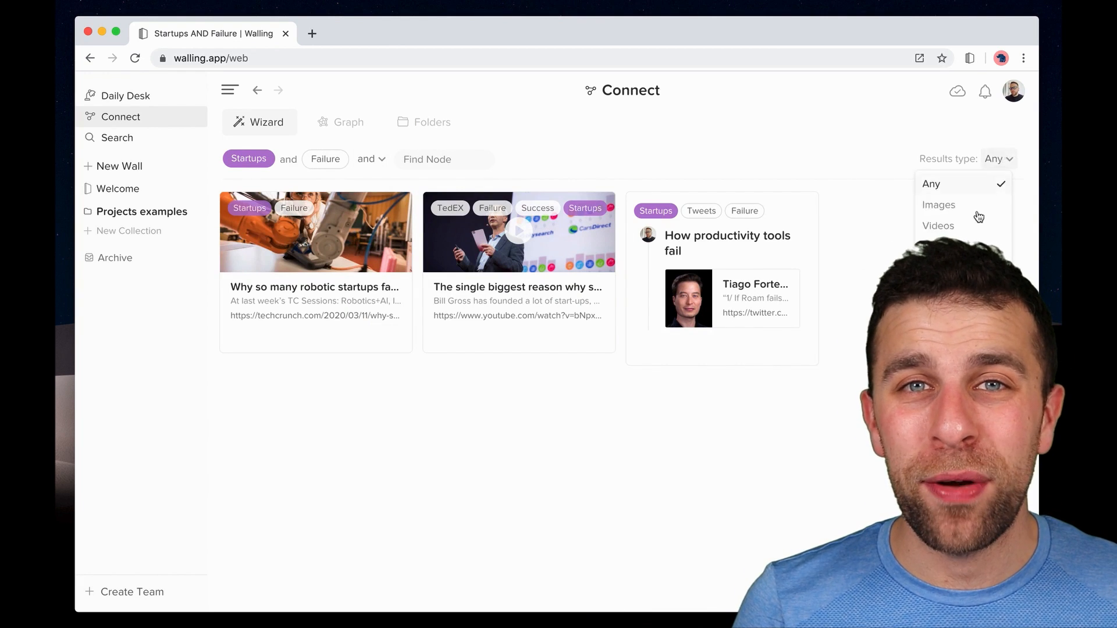
left_click(938, 226)
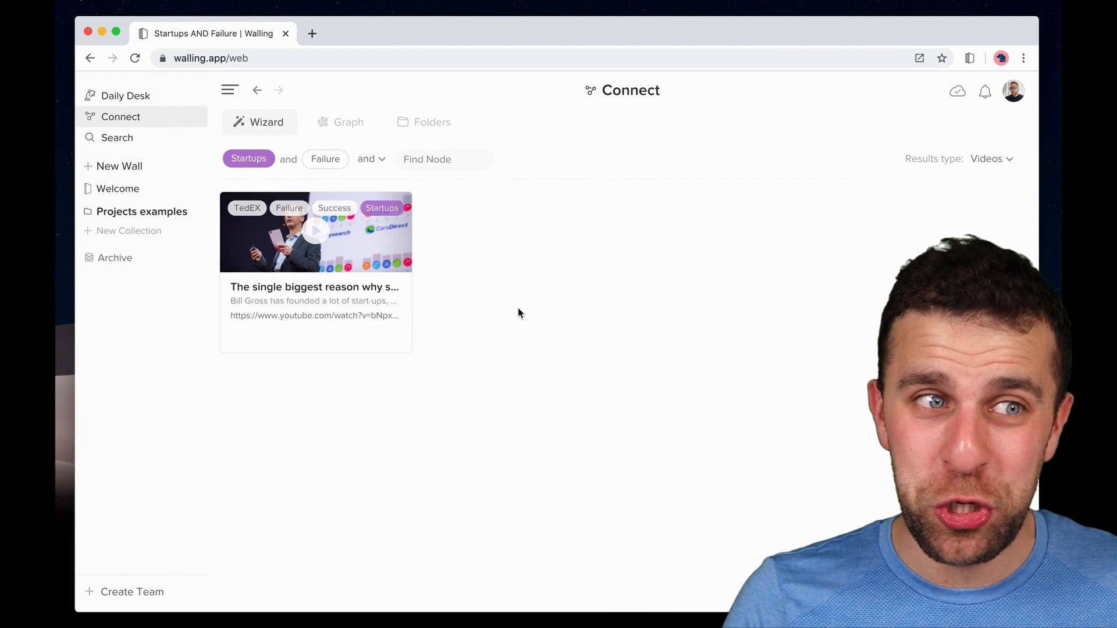
Copy the video brick into a new wall named 'Startups failure'
left_click(394, 336)
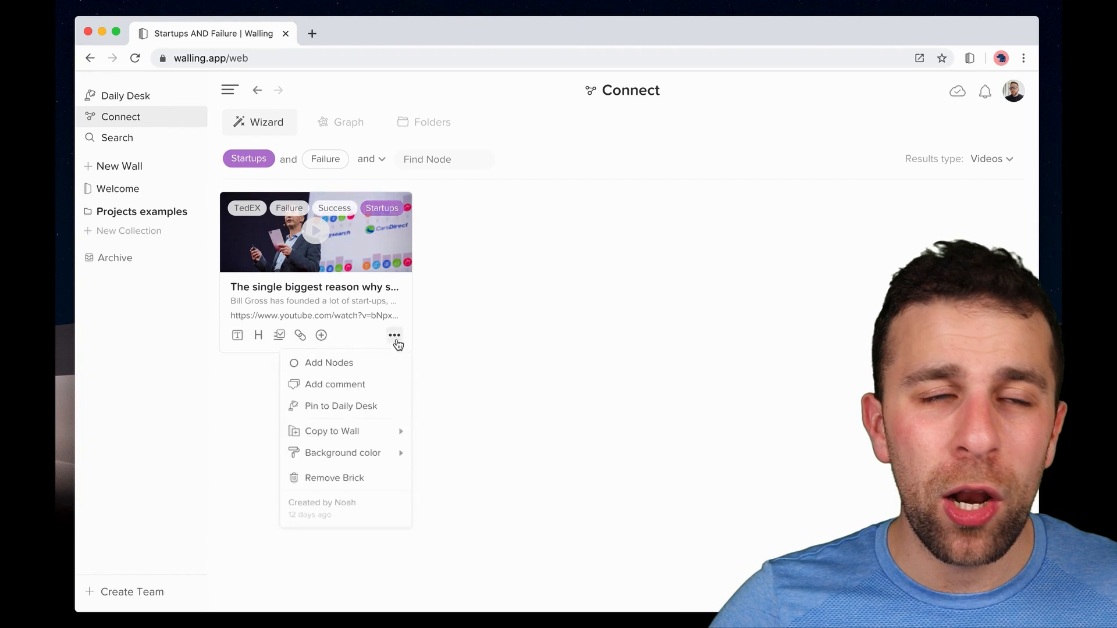
left_click(331, 431)
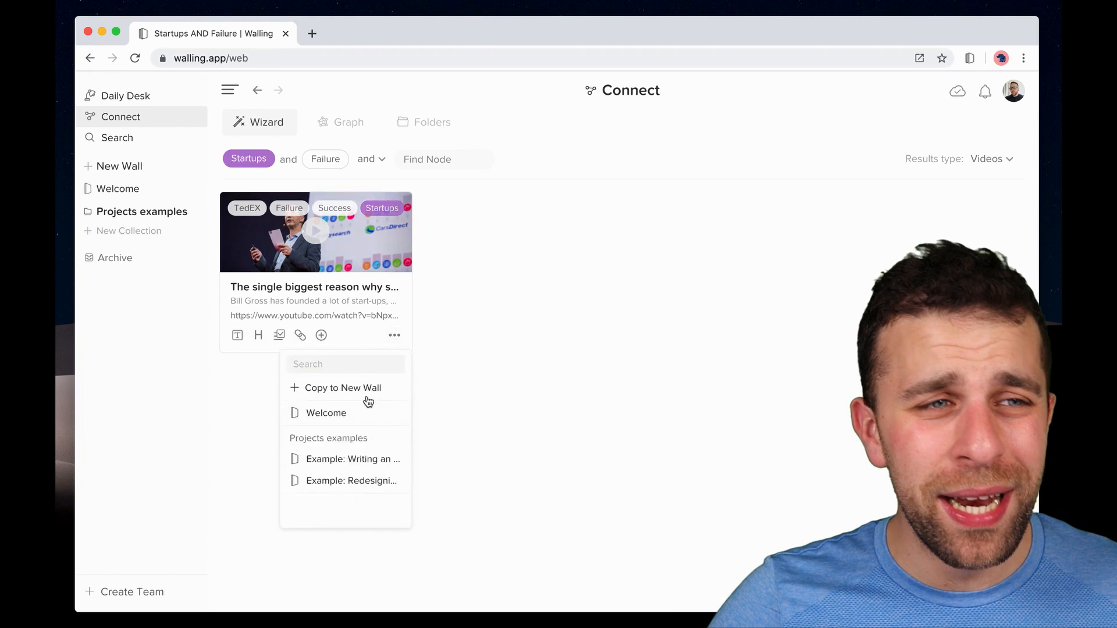
left_click(342, 389)
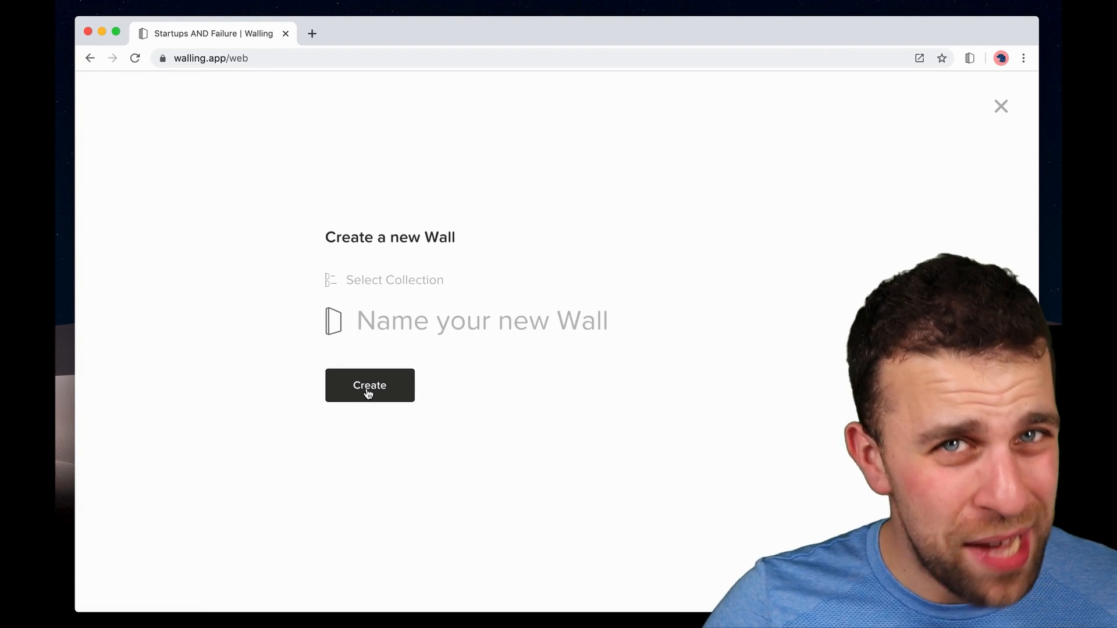
type("Startups failure")
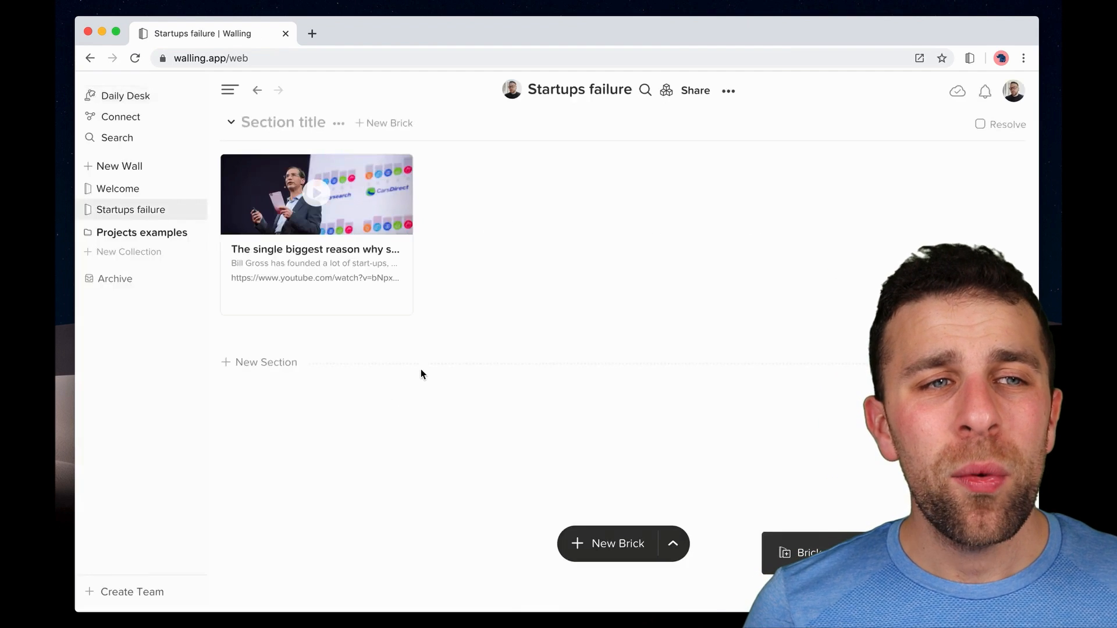
Open 'Example: Writing an article' under Projects examples and scroll down to Unsorted thoughts
left_click(142, 232)
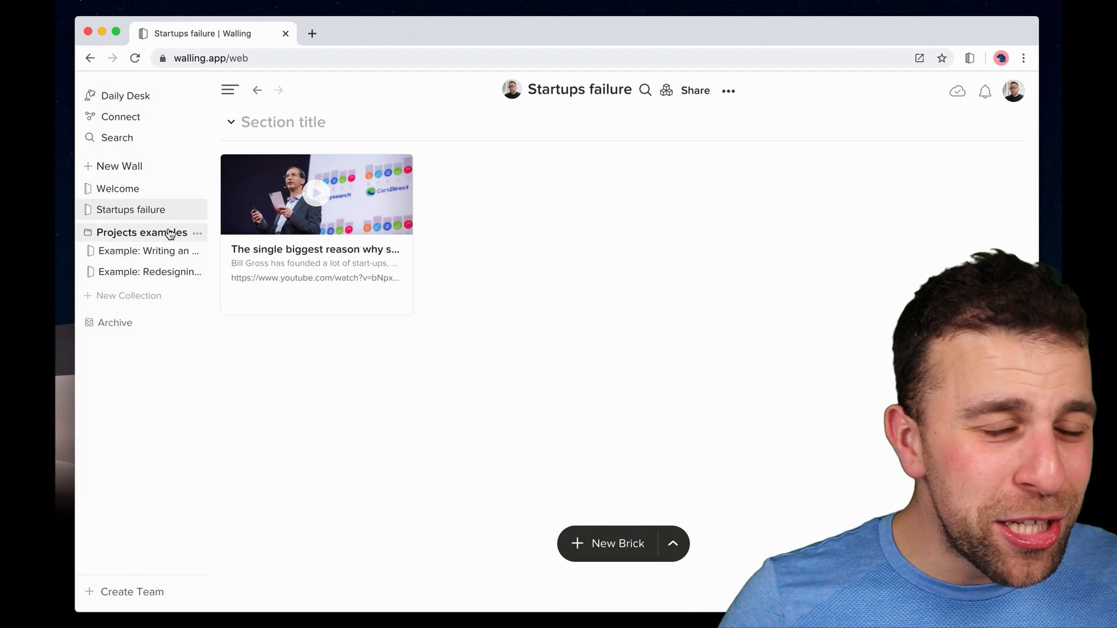
left_click(147, 251)
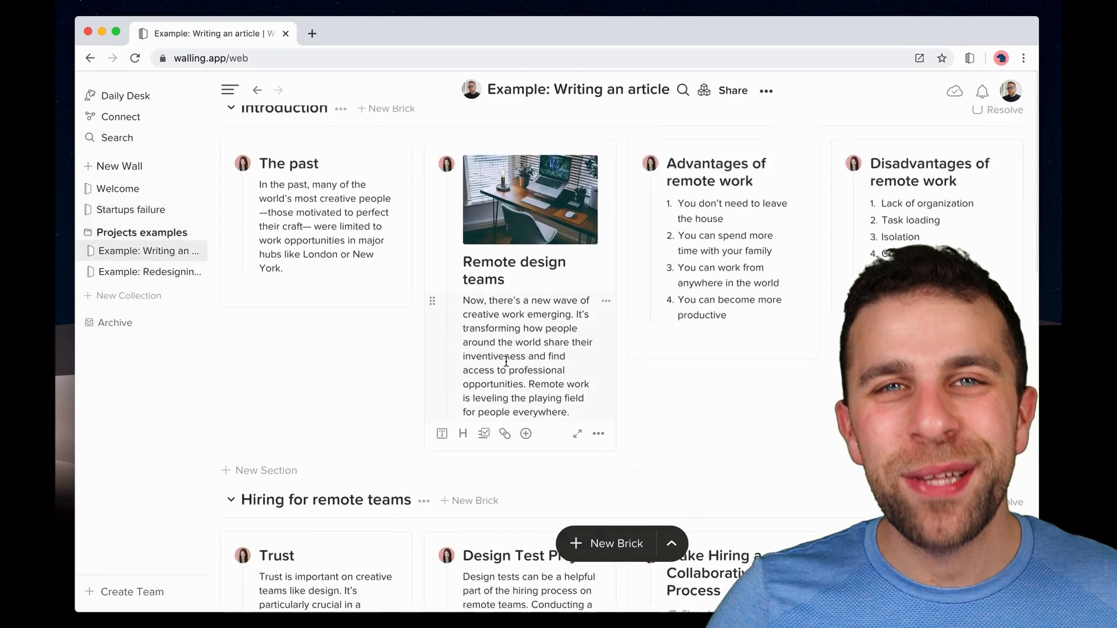
scroll("down", 3)
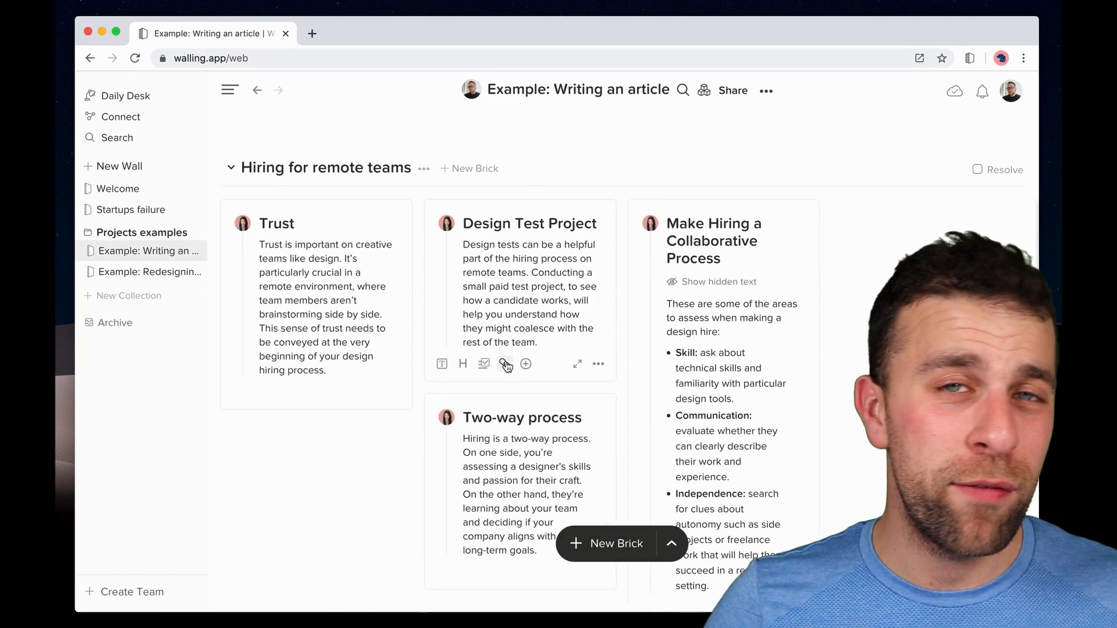
scroll("down", 3)
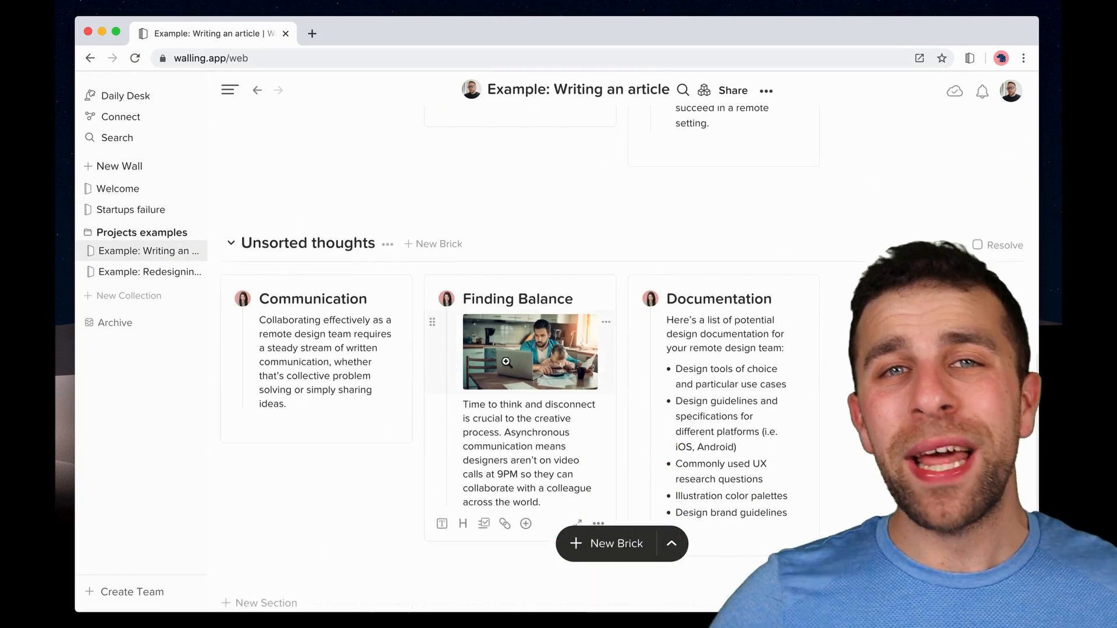
scroll("down", 3)
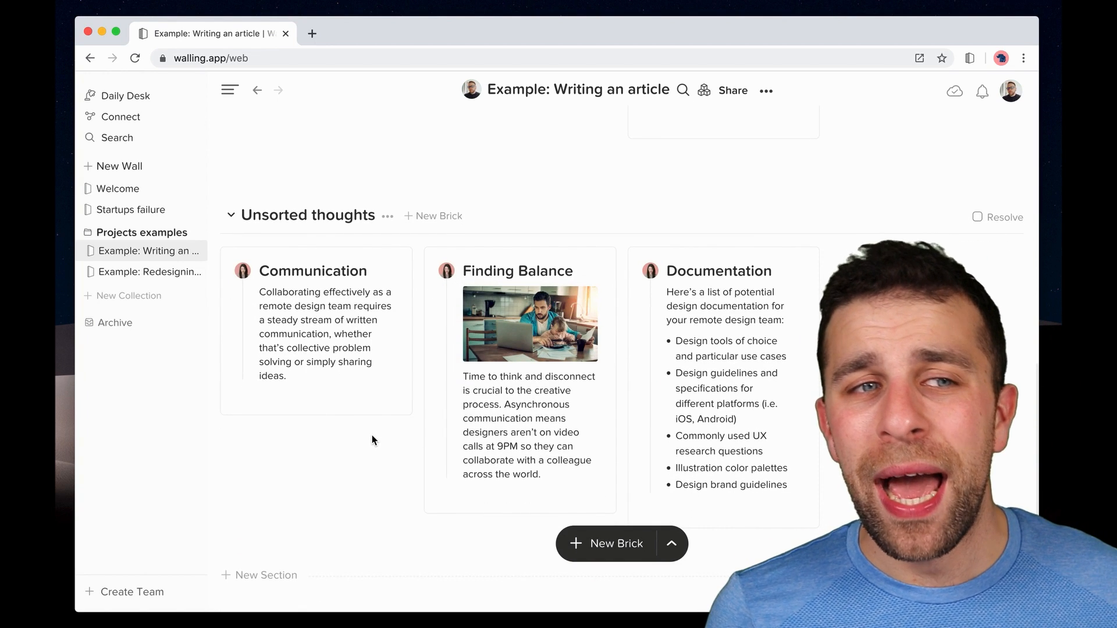
scroll("down", 3)
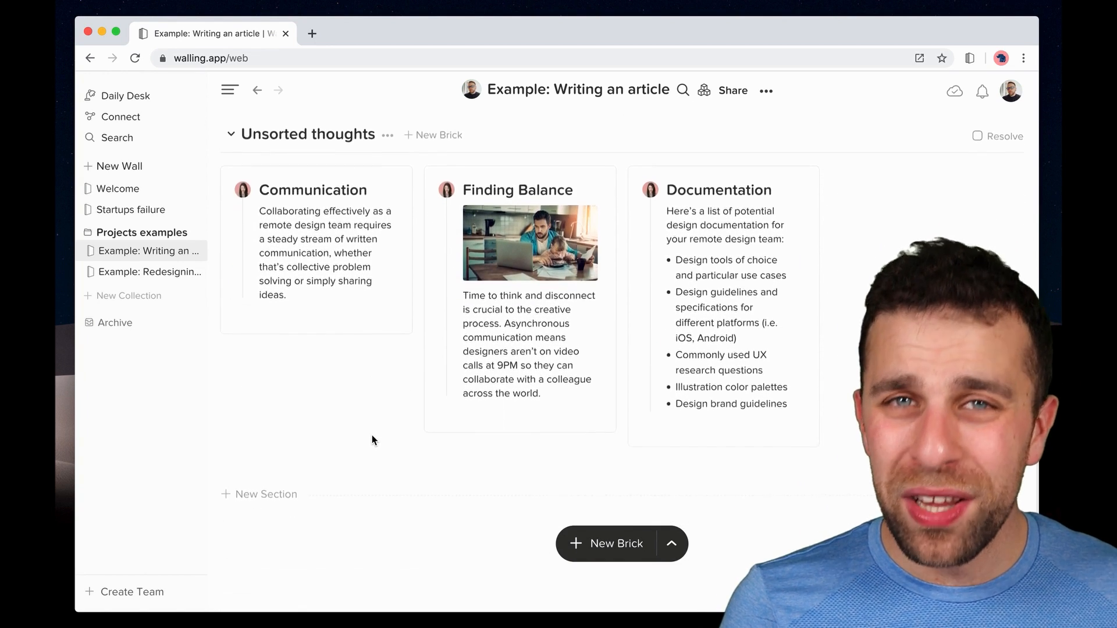